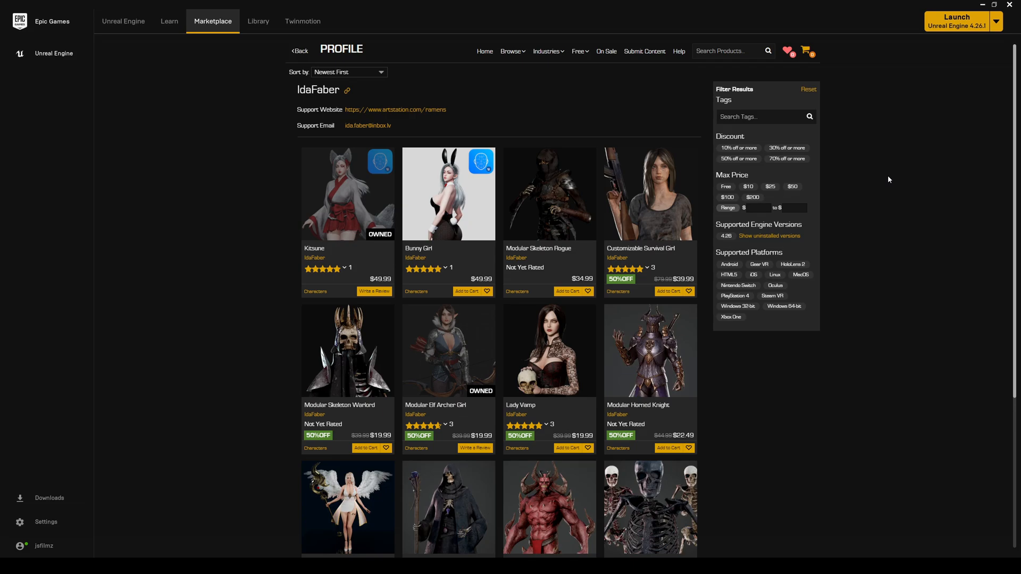
mouse_move(448, 380)
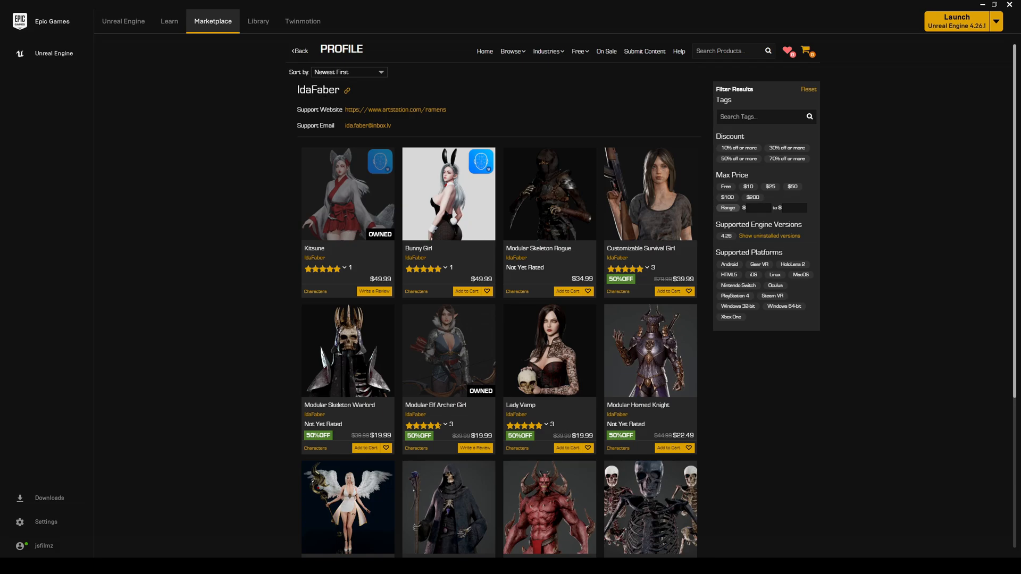
mouse_move(449, 194)
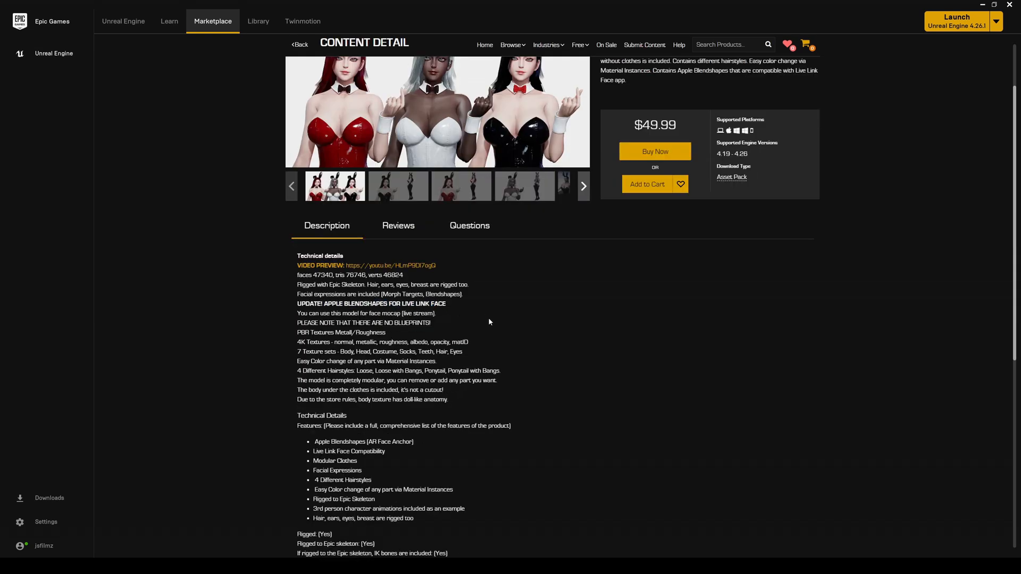
Step: Return to the IdaFaber store profile from the Kitsune product page
left_click(300, 45)
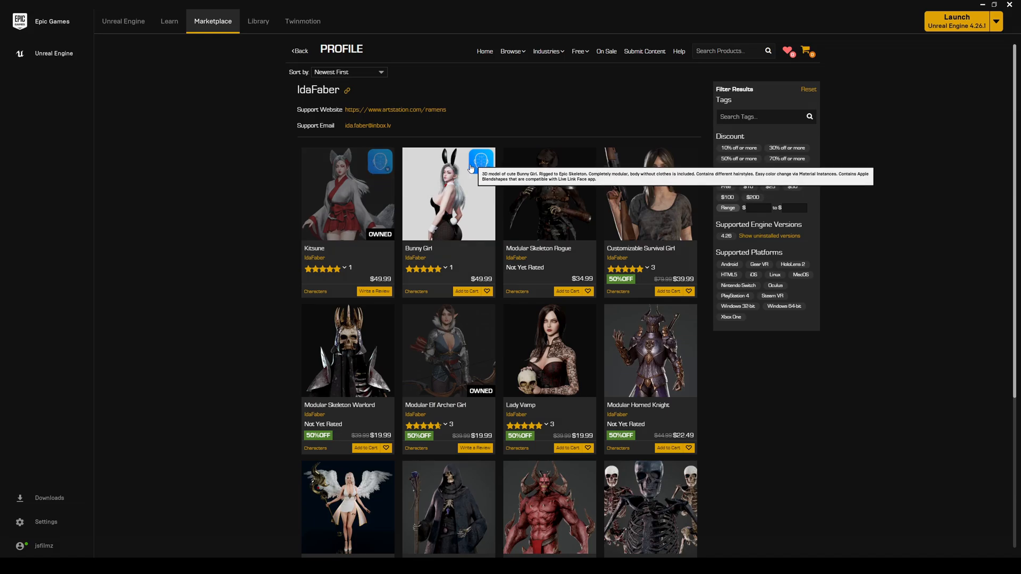
mouse_move(361, 219)
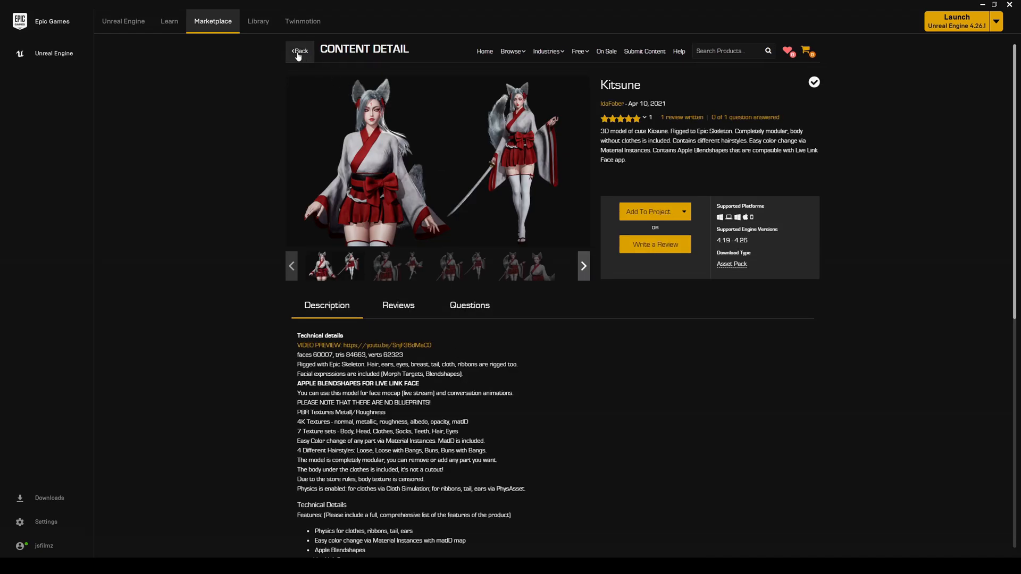
Step: Go back from the Kitsune Content Detail page to the IdaFaber profile grid
left_click(612, 103)
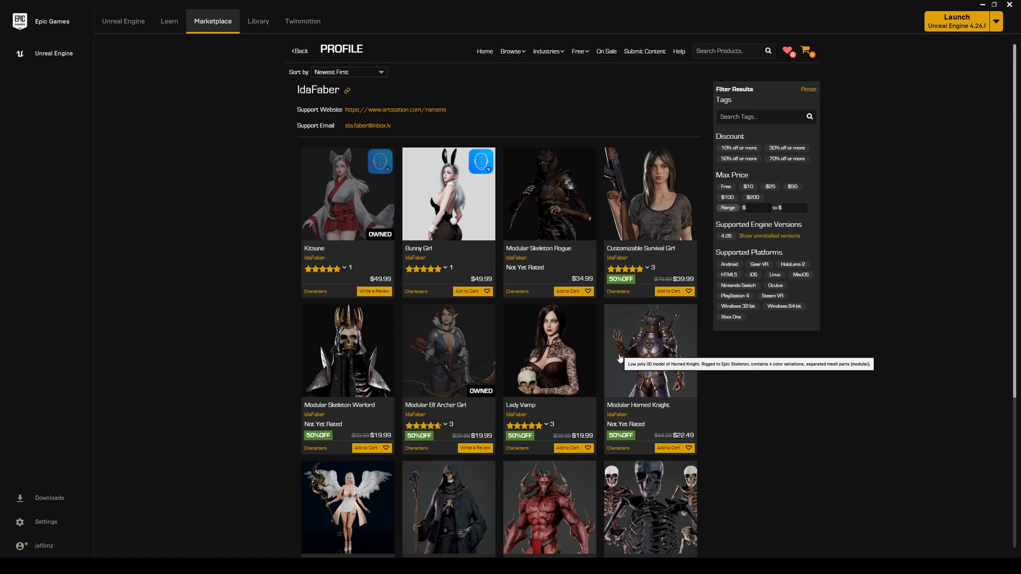
mouse_move(337, 222)
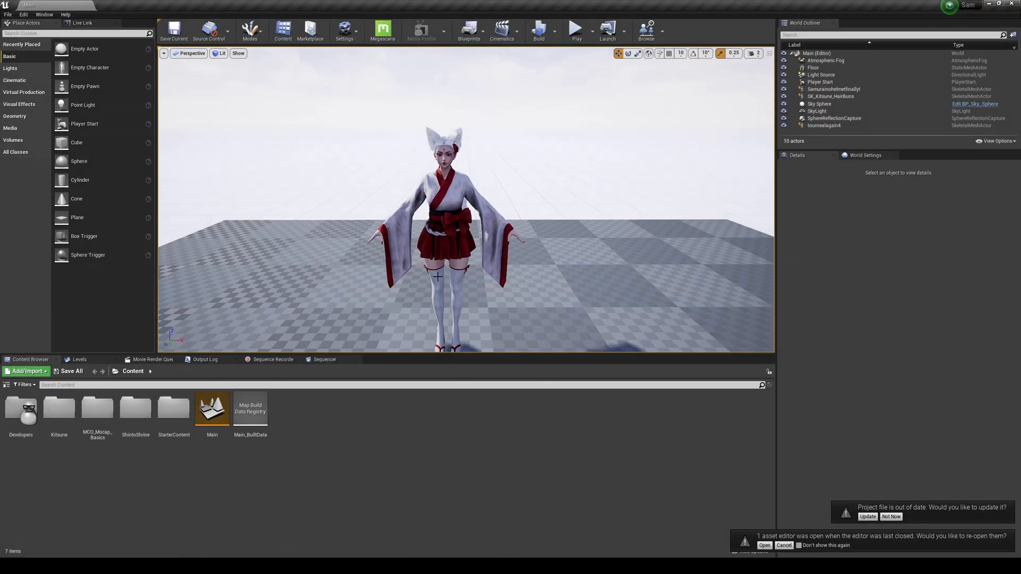
Step: Navigate Content Browser into Kitsune > Mesh to list the hair-variant skeletal meshes
double_click(58, 411)
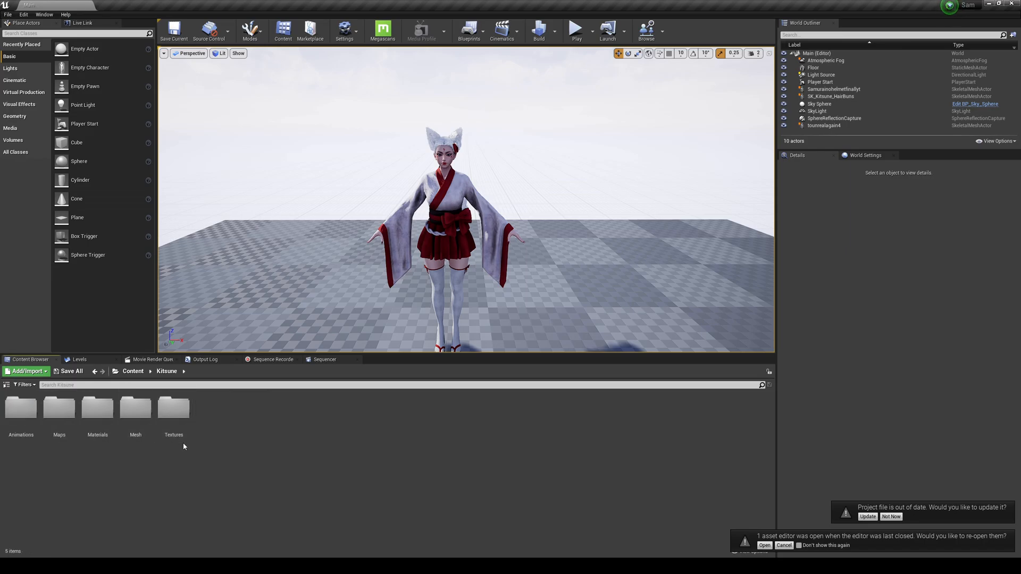
double_click(135, 409)
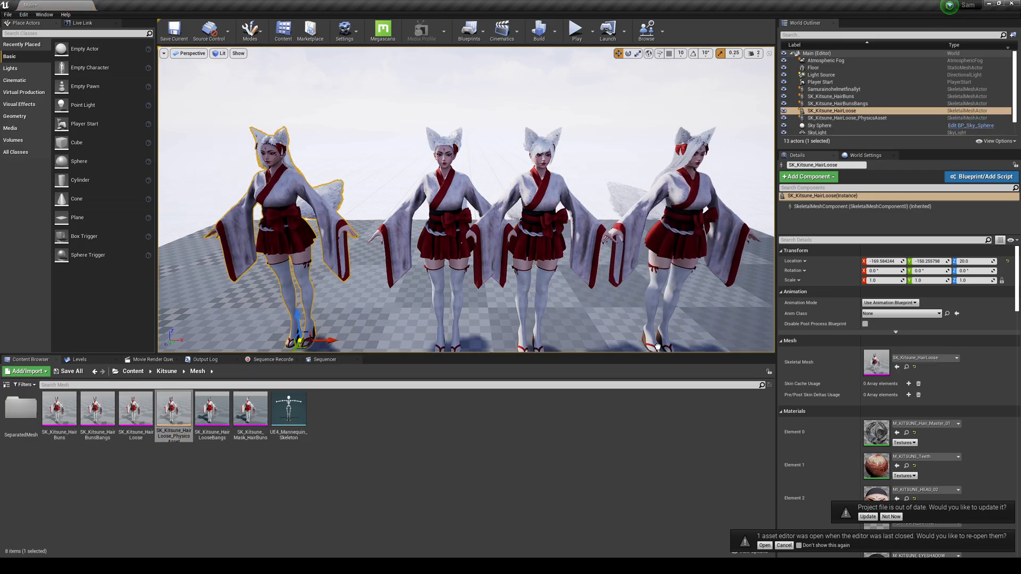
left_click(846, 118)
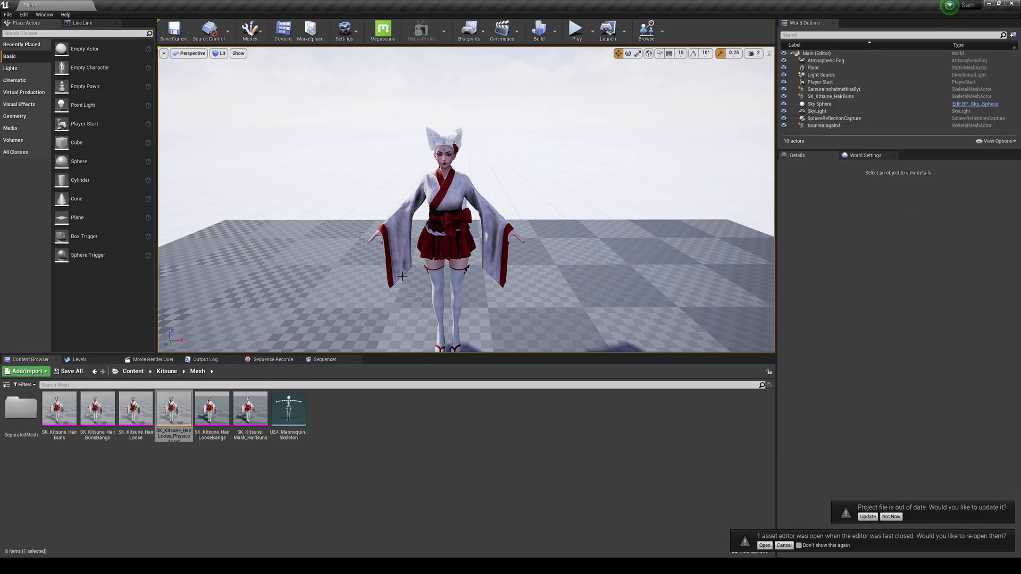
mouse_move(203, 265)
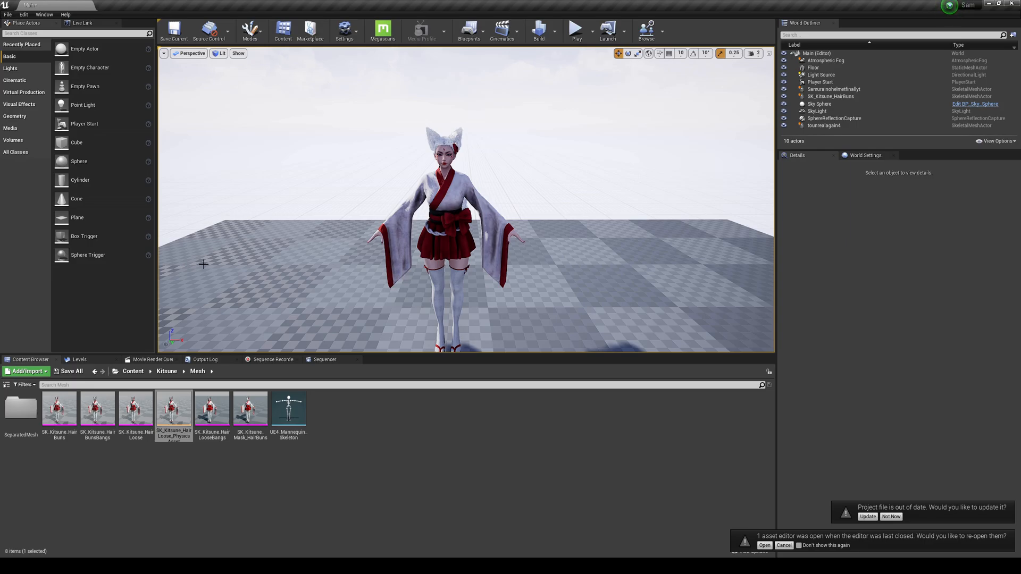
Step: Browse SeparatedMesh, return to Mesh, and start creating a new asset named kits from the skeletal mesh
double_click(22, 407)
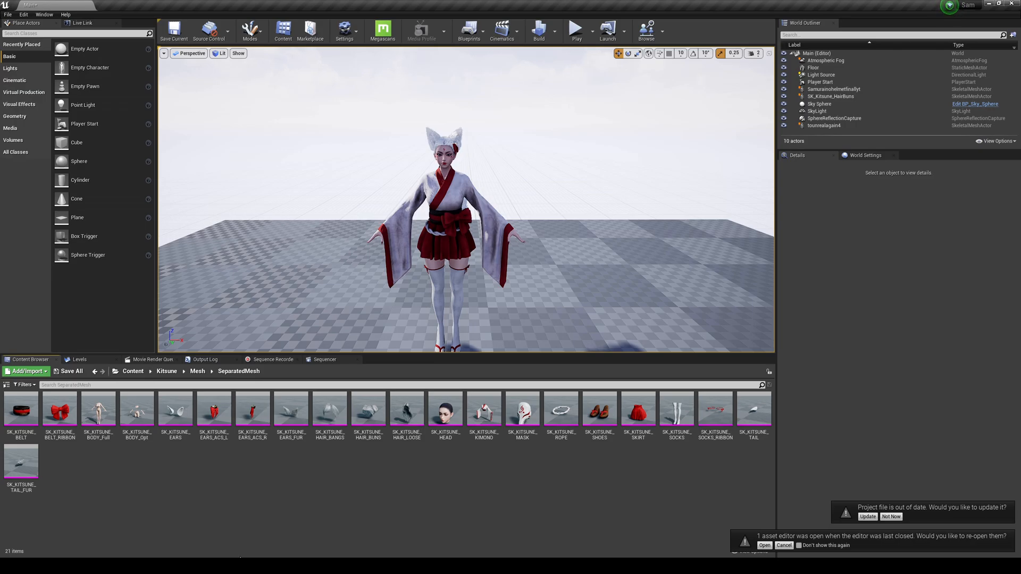
mouse_move(191, 380)
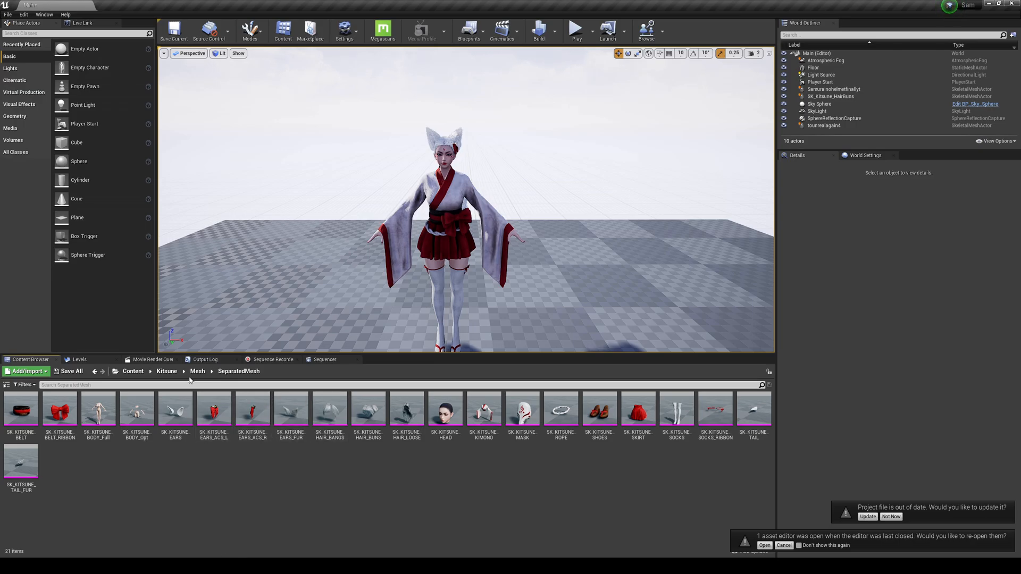
left_click(198, 371)
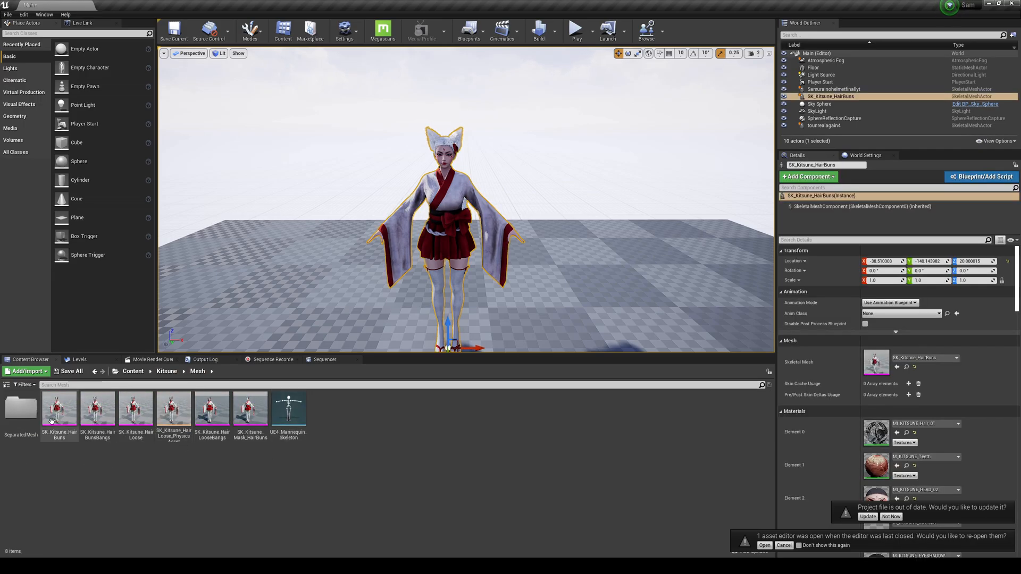
mouse_move(57, 408)
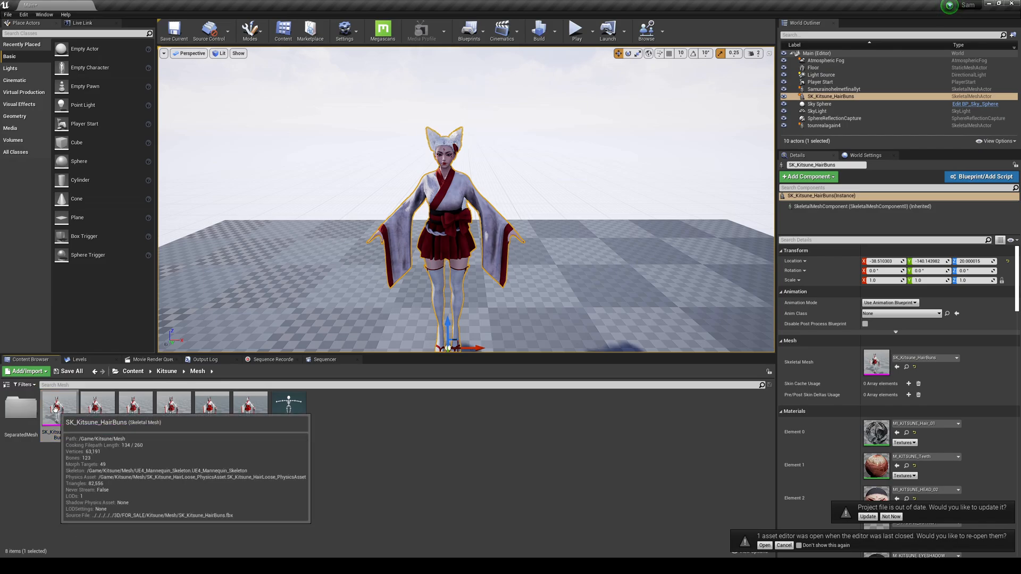
right_click(60, 404)
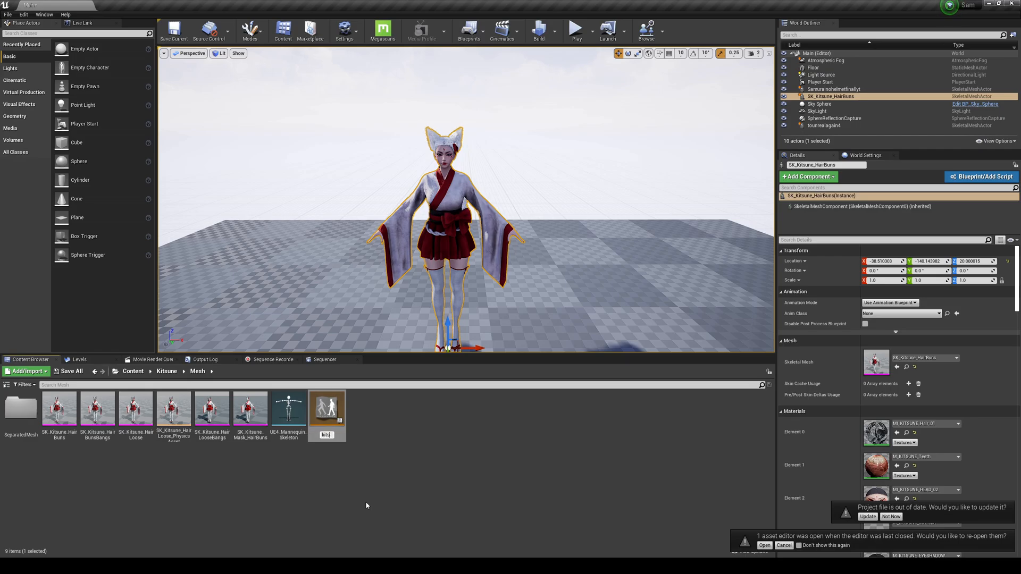
Step: Verify in Plugins that Apple ARKit Face Support and NeuronLiveLink are enabled, then close the list
left_click(58, 408)
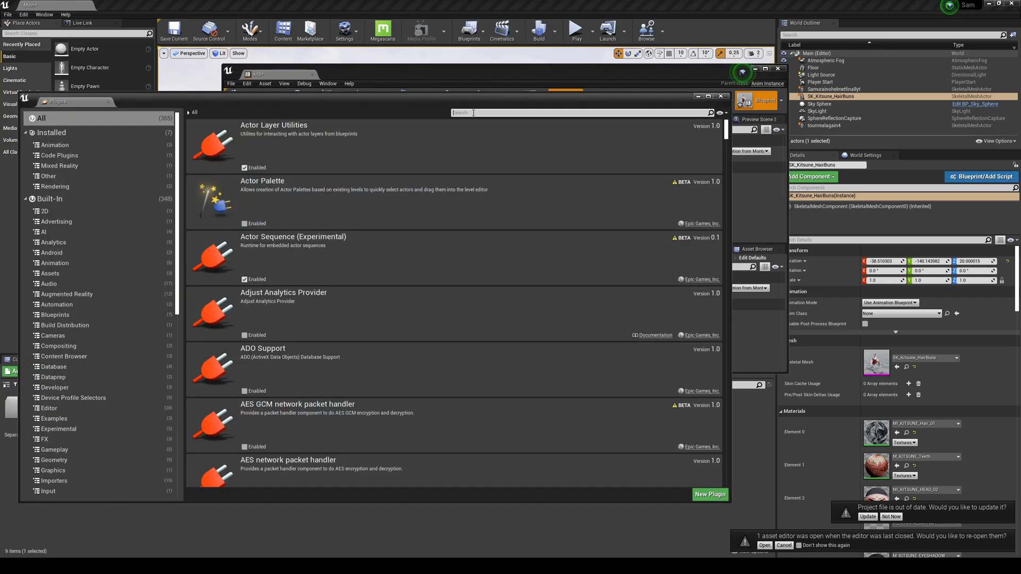
type("live")
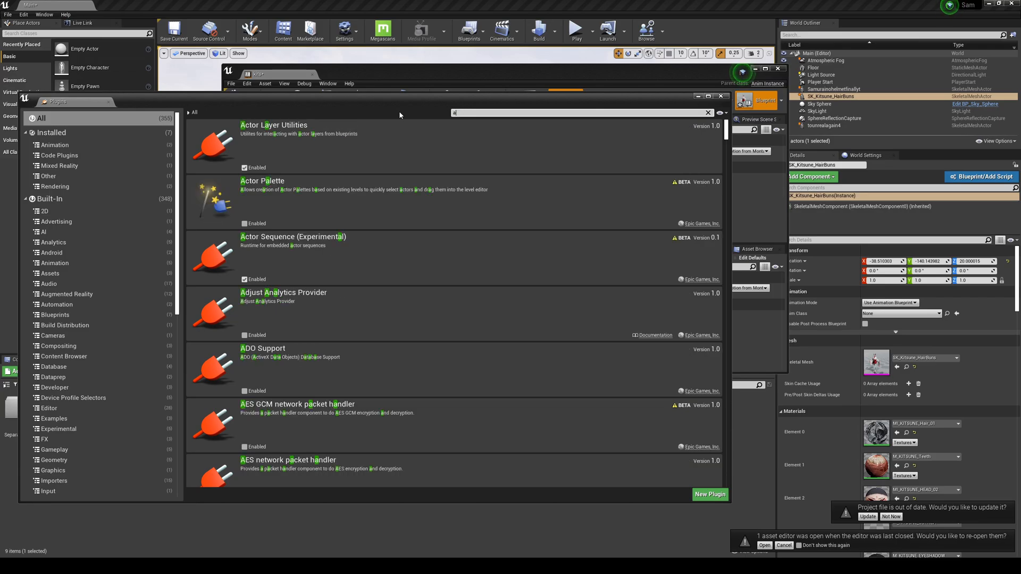
type("pple")
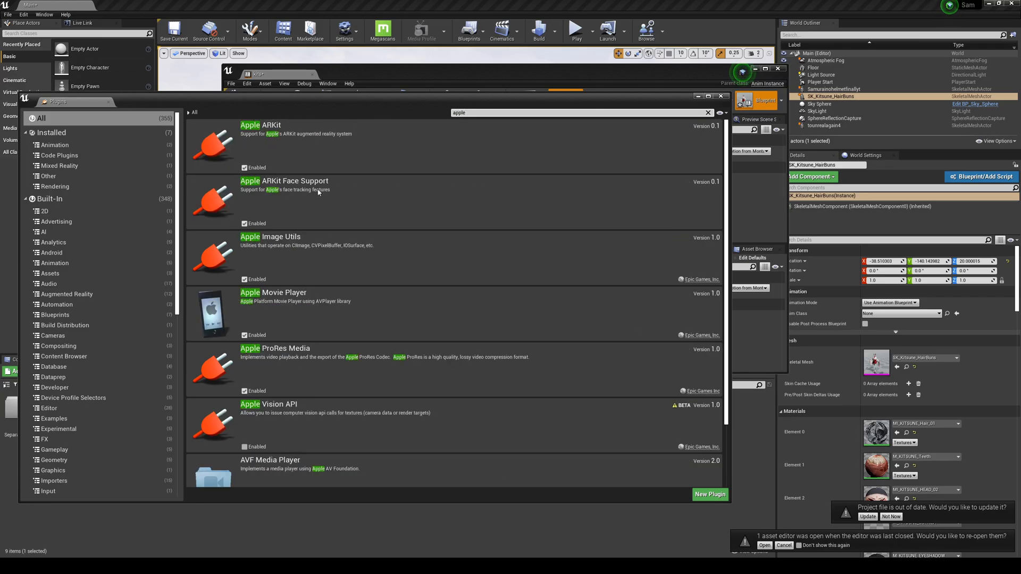
mouse_move(285, 206)
type("neuron")
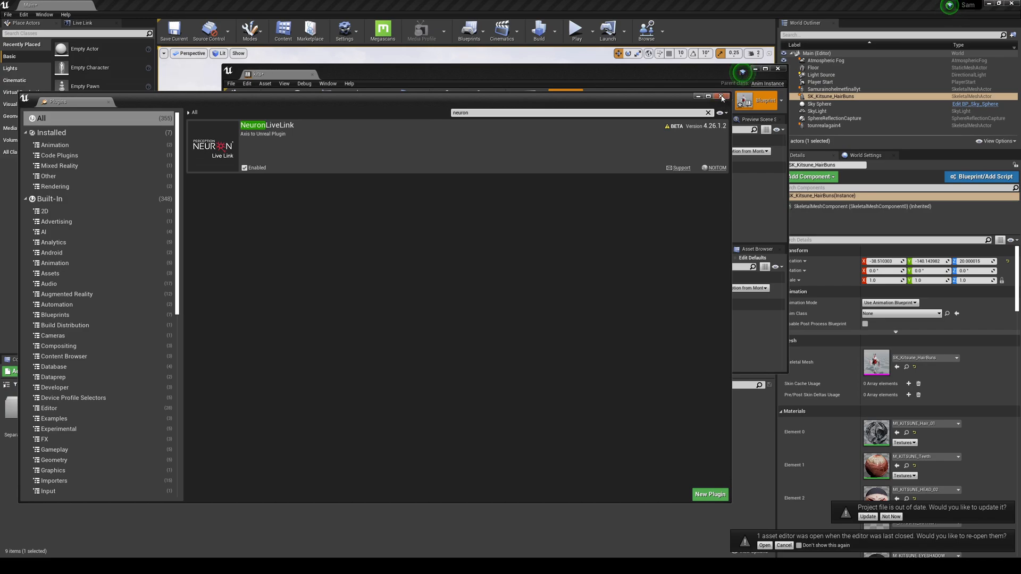
left_click(721, 97)
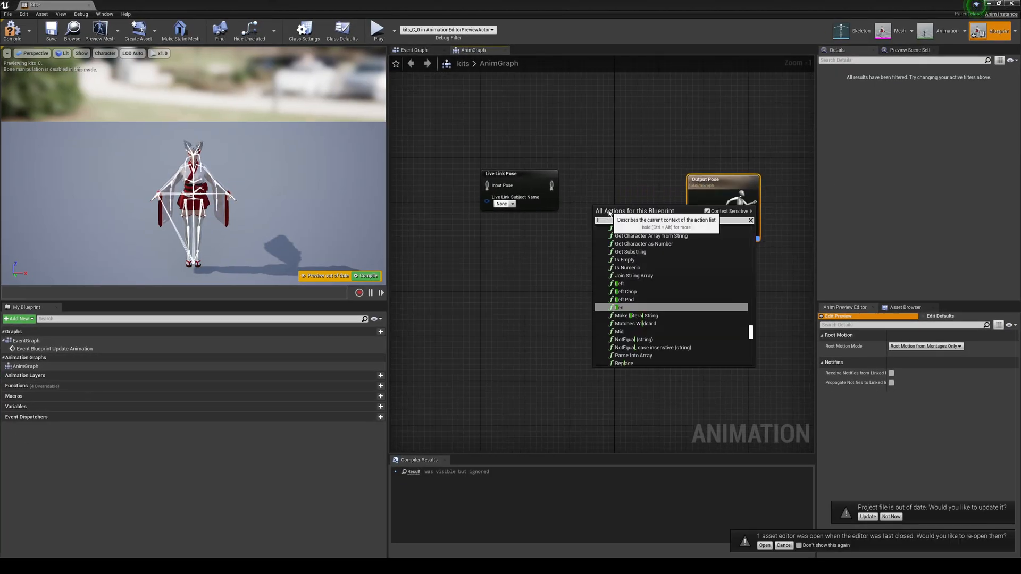
Step: Add a Live Link Pose node to the kits AnimGraph by searching 'livel'
type("liveli")
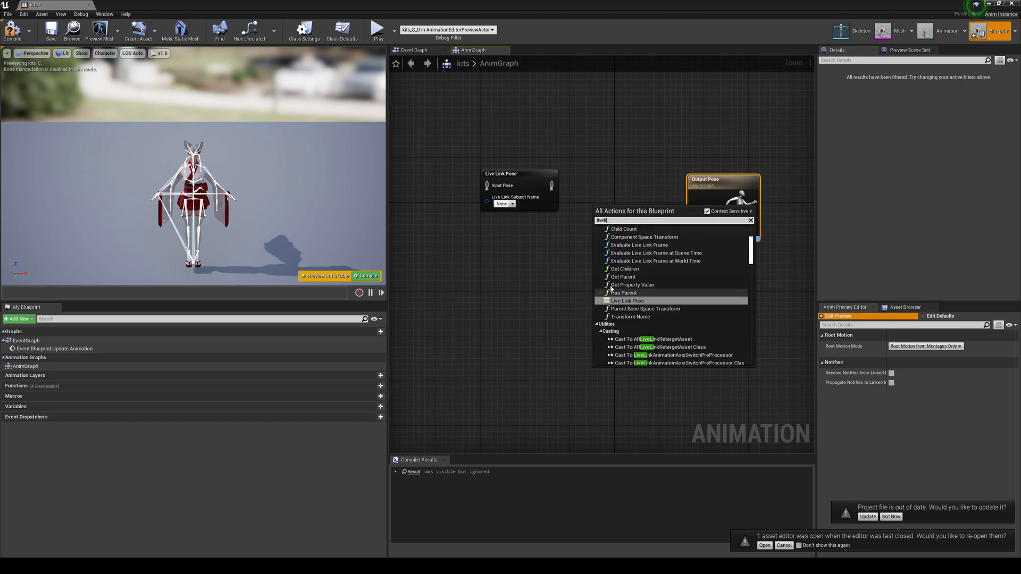
left_click(627, 300)
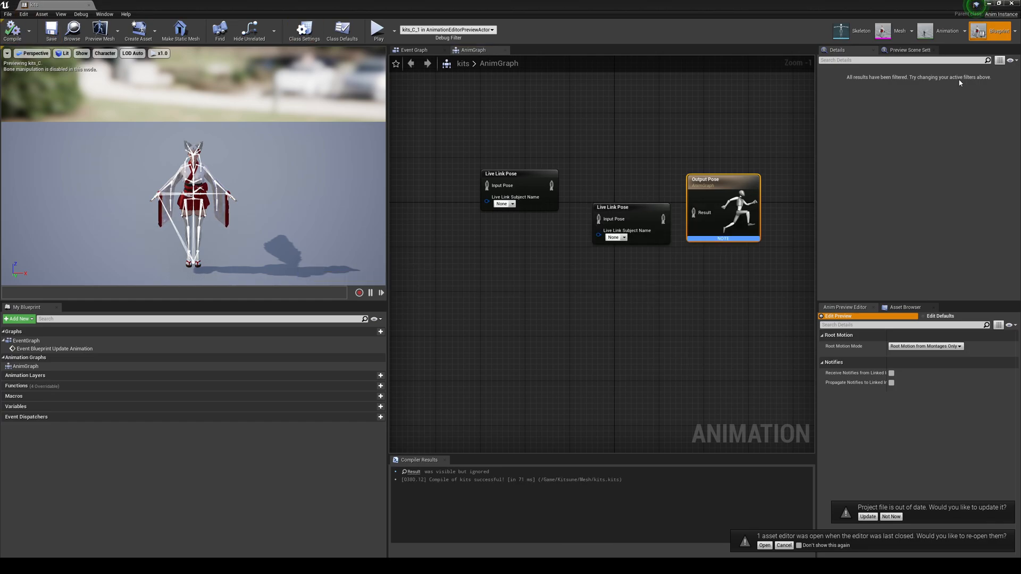
mouse_move(860, 31)
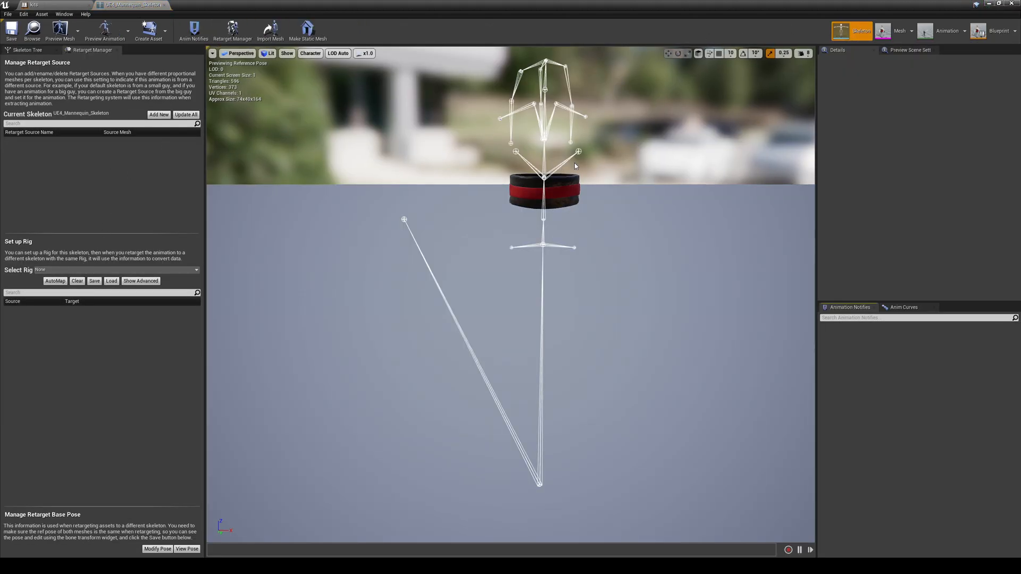
Step: Set the mannequin skeleton's preview mesh to SK_Kitsune_HairLoose
left_click(60, 30)
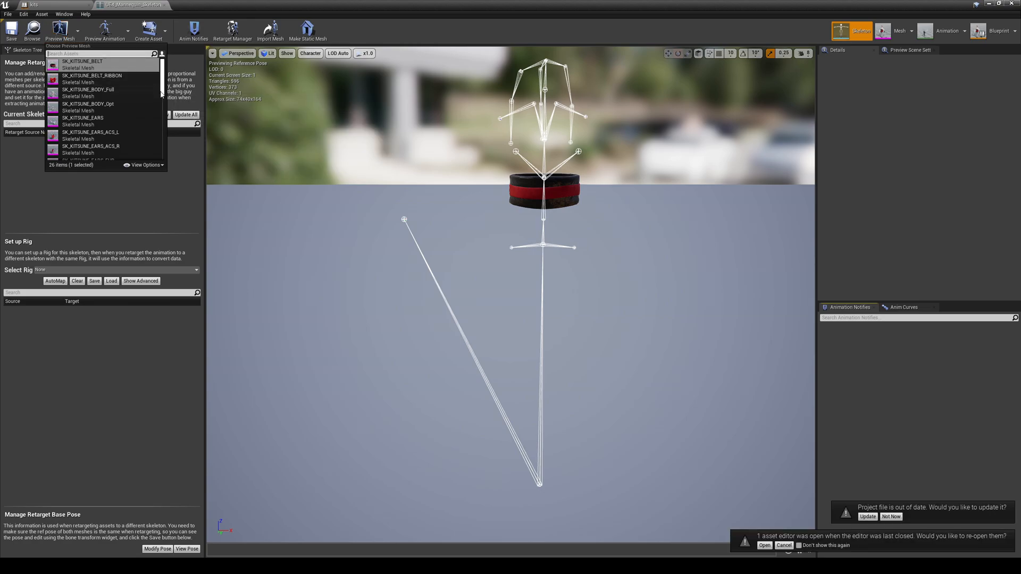
scroll("down", 3)
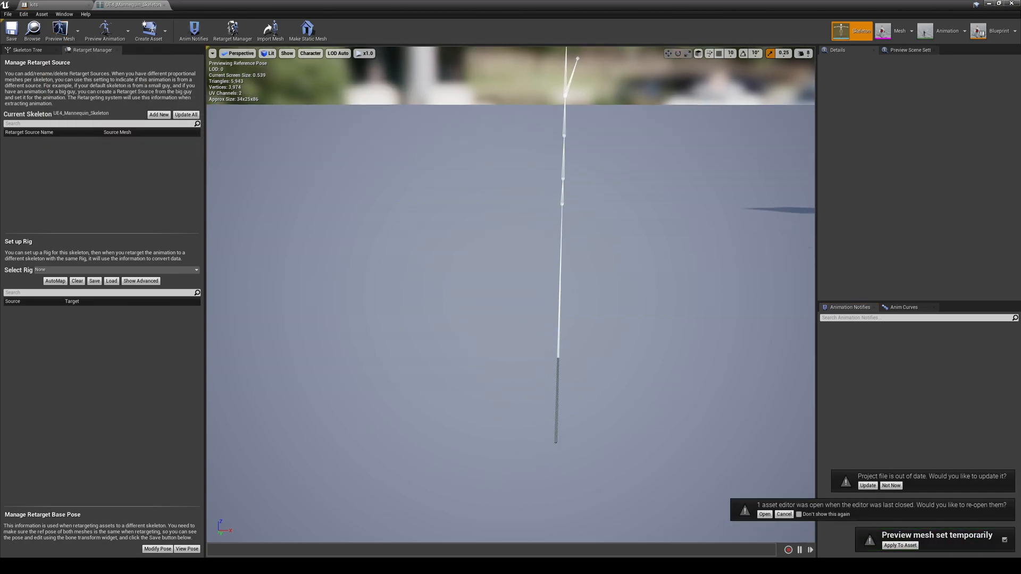
left_click(103, 30)
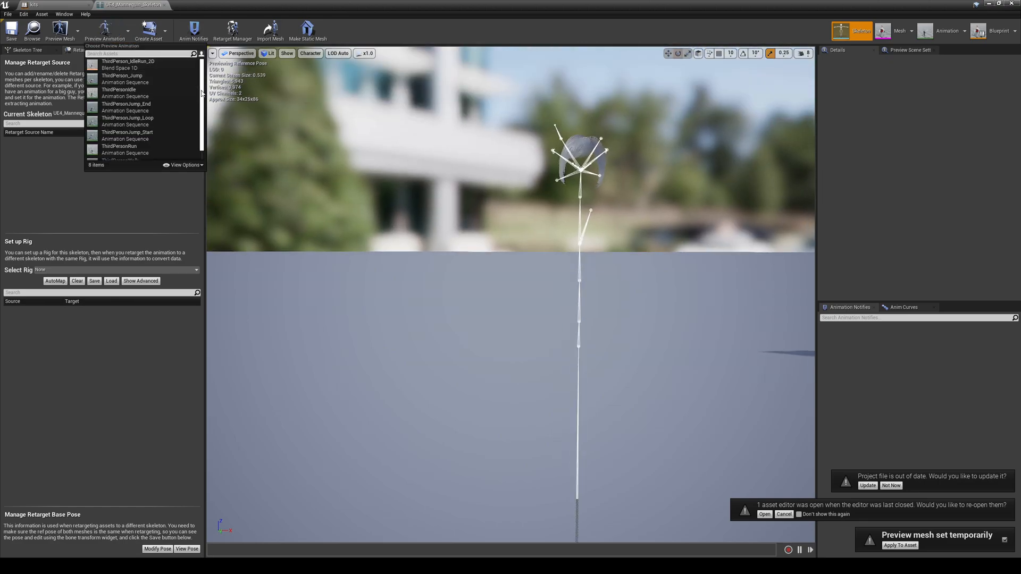
left_click(60, 28)
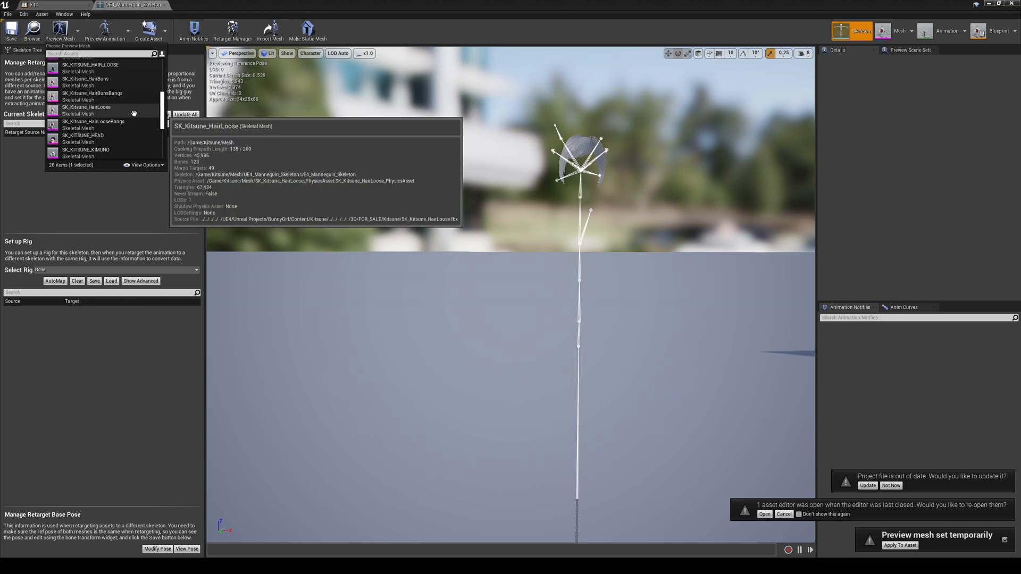
left_click(86, 106)
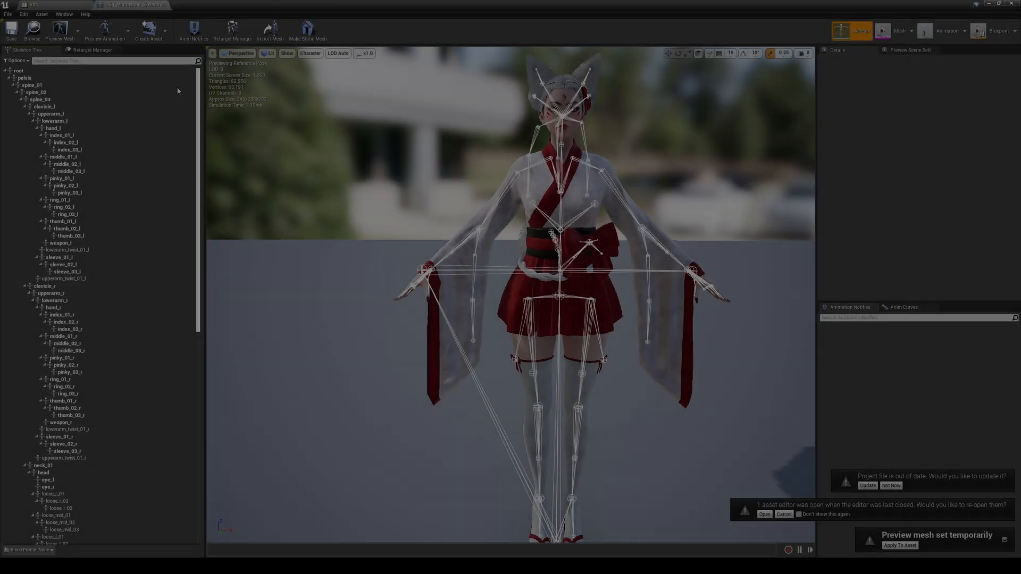
Step: Select upperarm_l and upperarm_r, rotate them to a T-pose and create an animation from the current pose
left_click(51, 114)
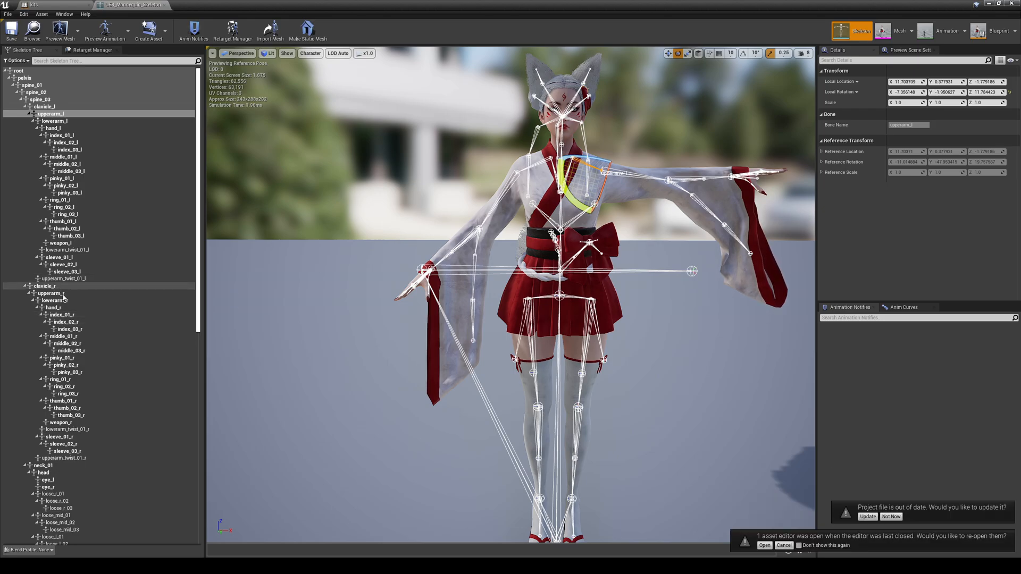
left_click(49, 293)
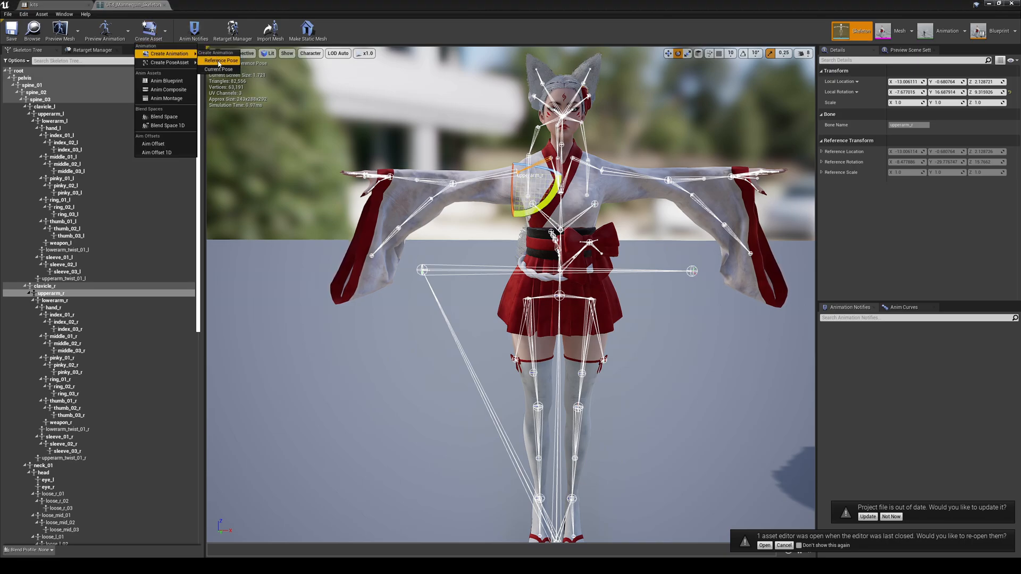
left_click(219, 59)
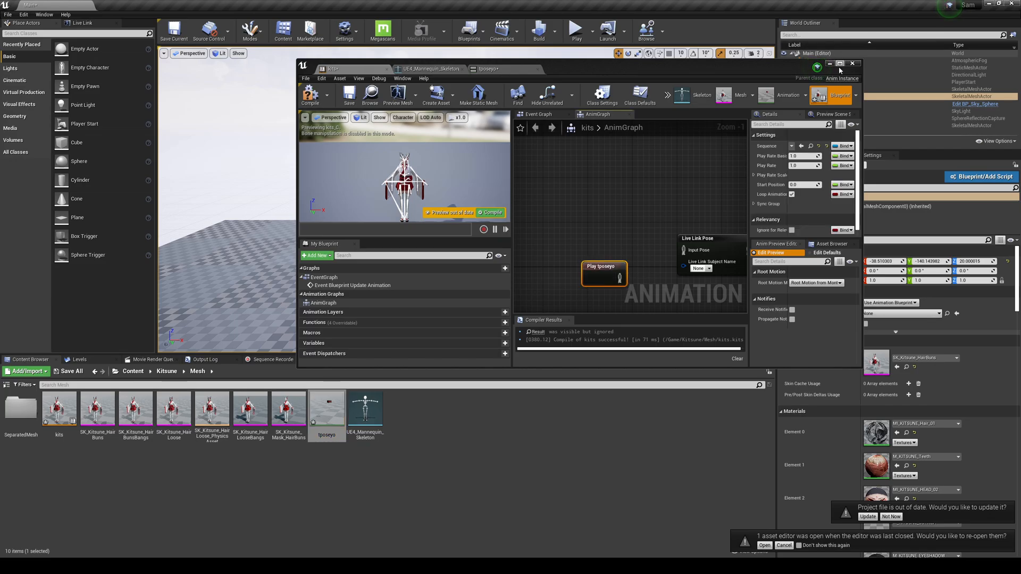
Step: Close the kits animation blueprint window after wiring the T-pose animation
left_click(840, 63)
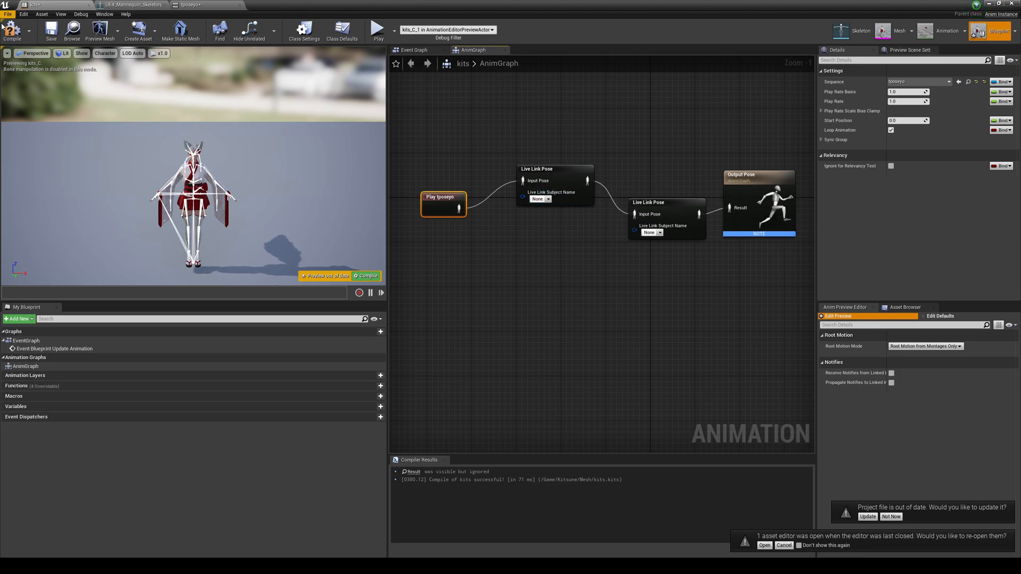
left_click(366, 276)
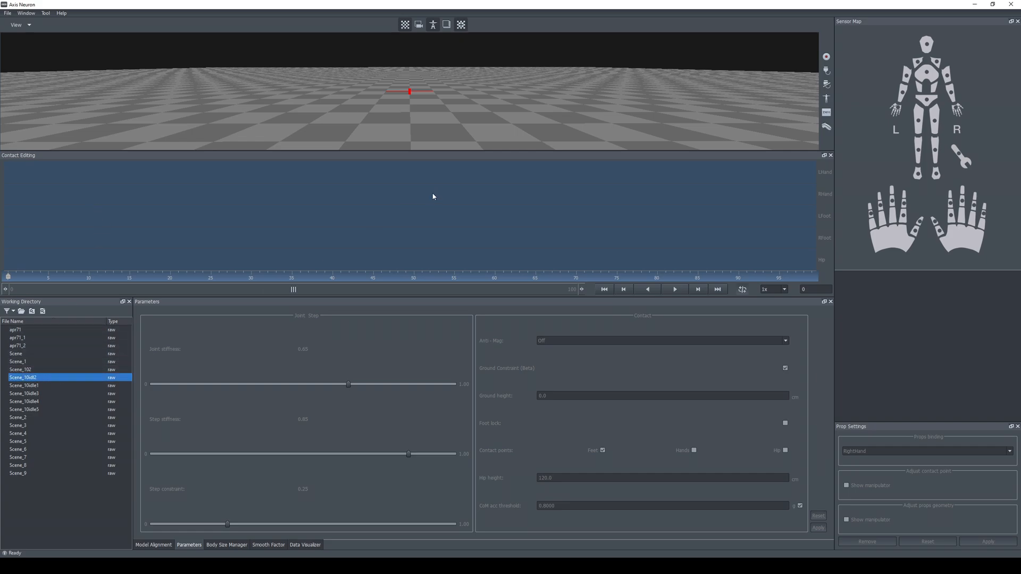
Step: Load the Scene_2 recording and switch Axis Neuron to a layout with a larger 3D viewport
double_click(22, 377)
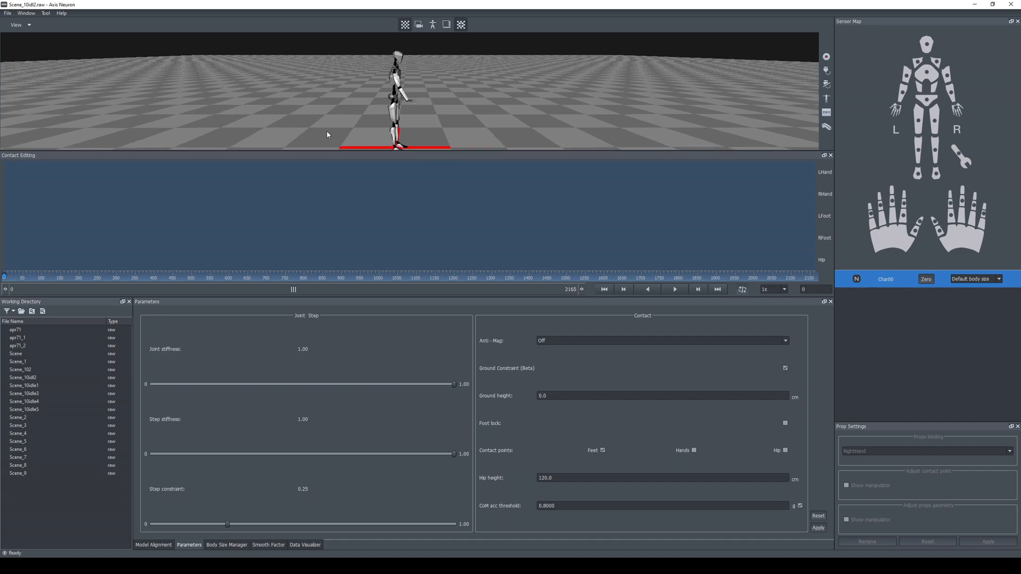
mouse_move(181, 248)
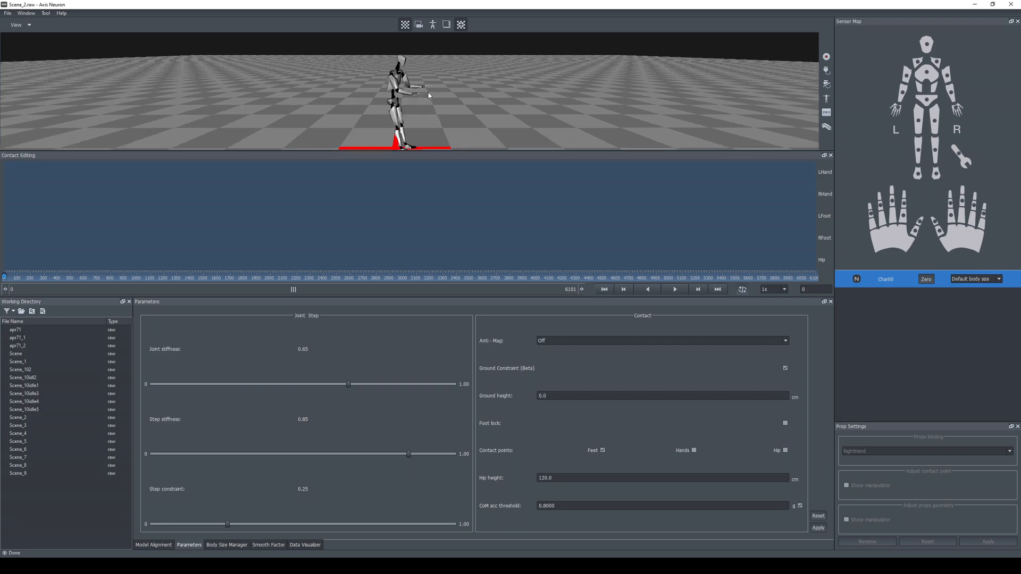
mouse_move(356, 220)
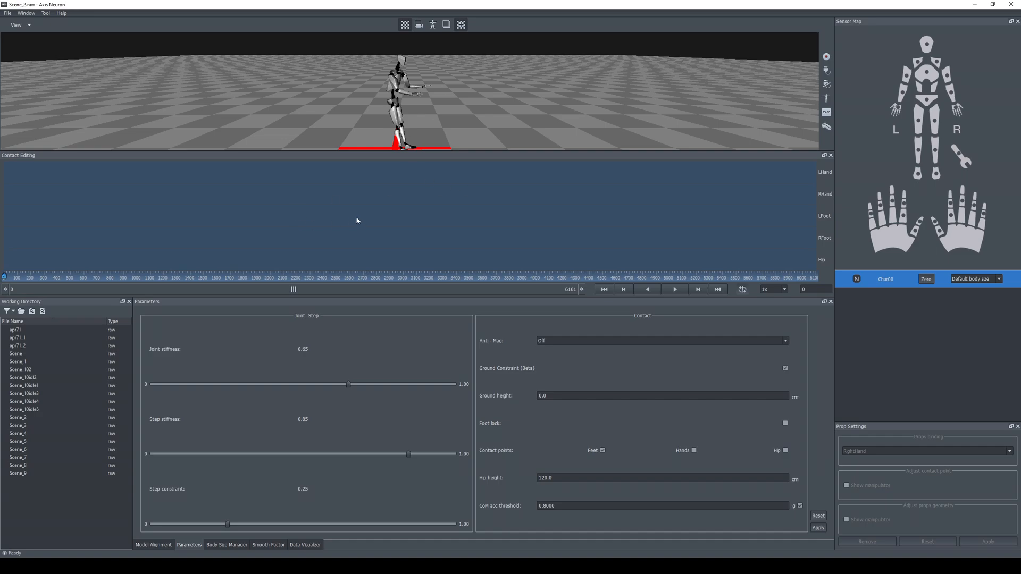
left_click(14, 13)
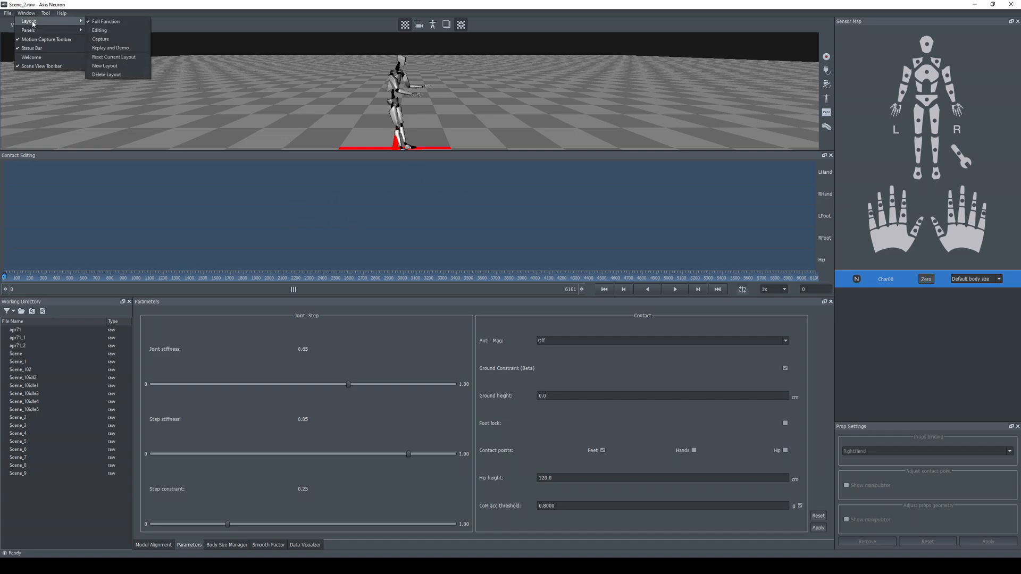
left_click(99, 30)
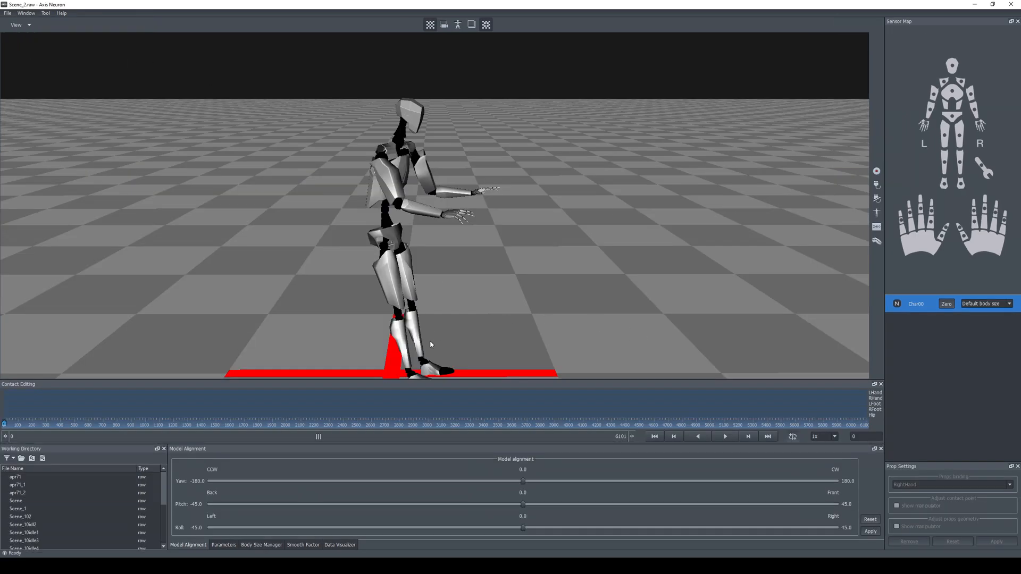
mouse_move(489, 307)
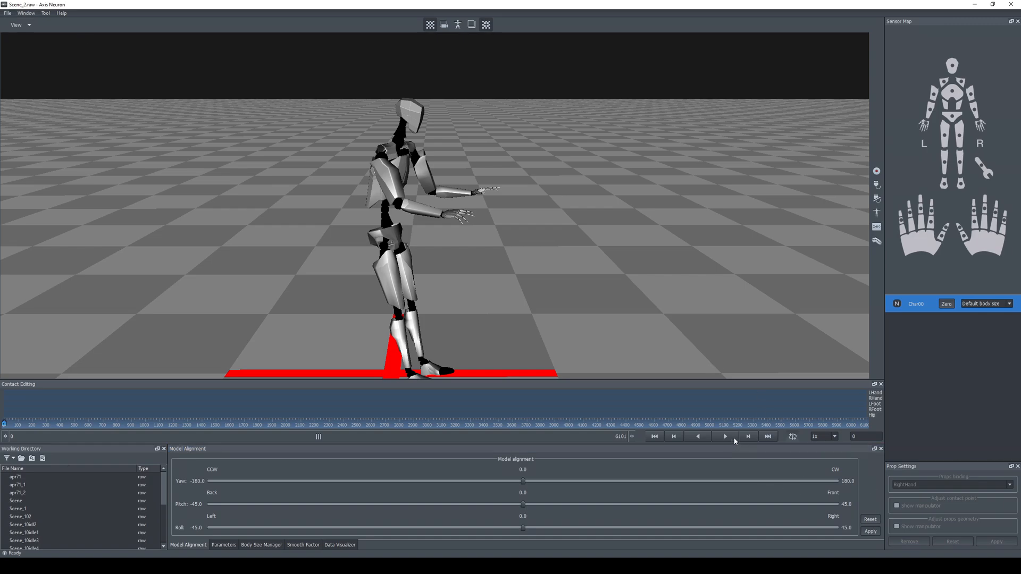
mouse_move(779, 475)
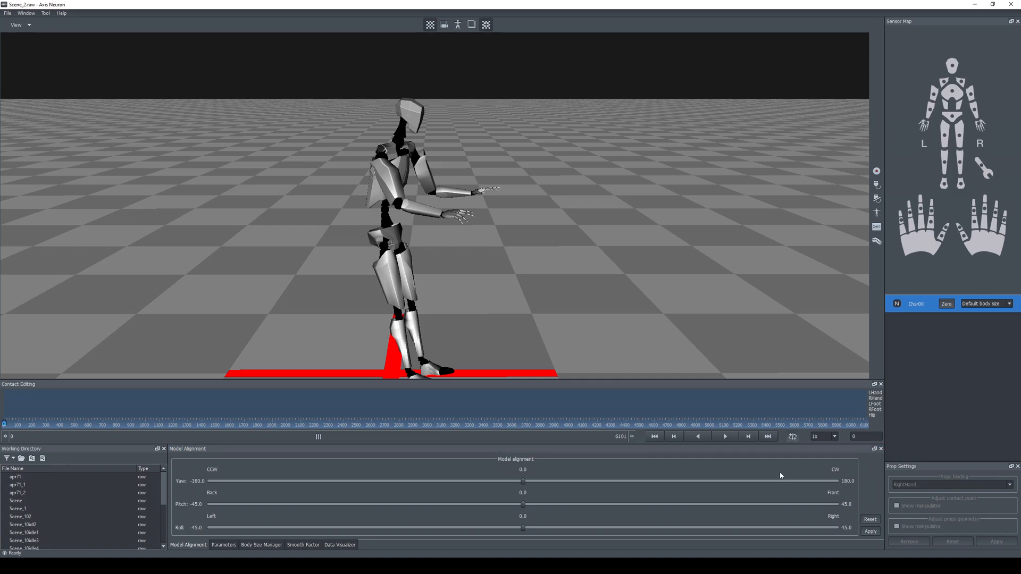
left_click(724, 436)
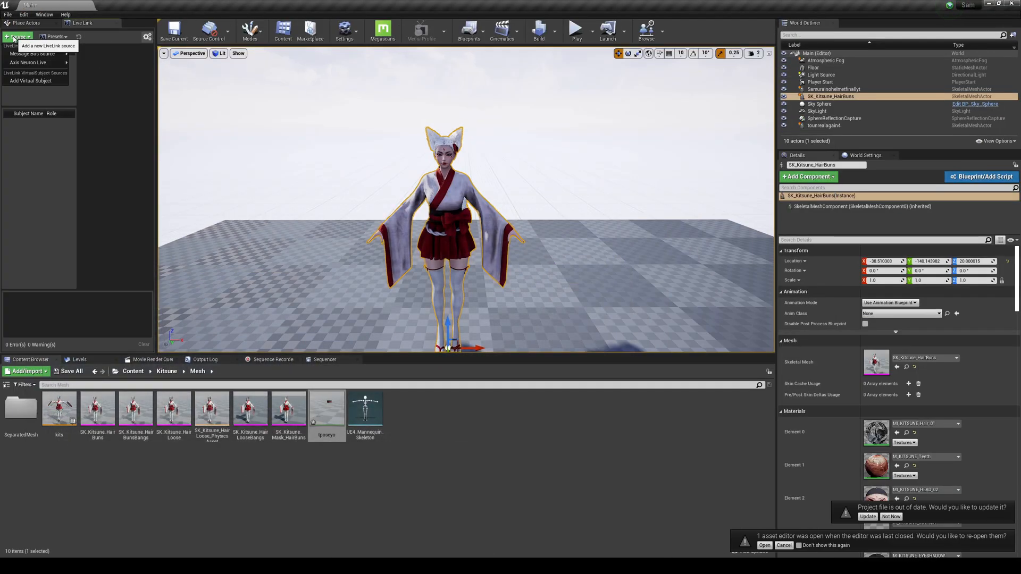
Step: Add an Axis Neuron Live source to Live Link using the default port 7003 addresses
left_click(28, 62)
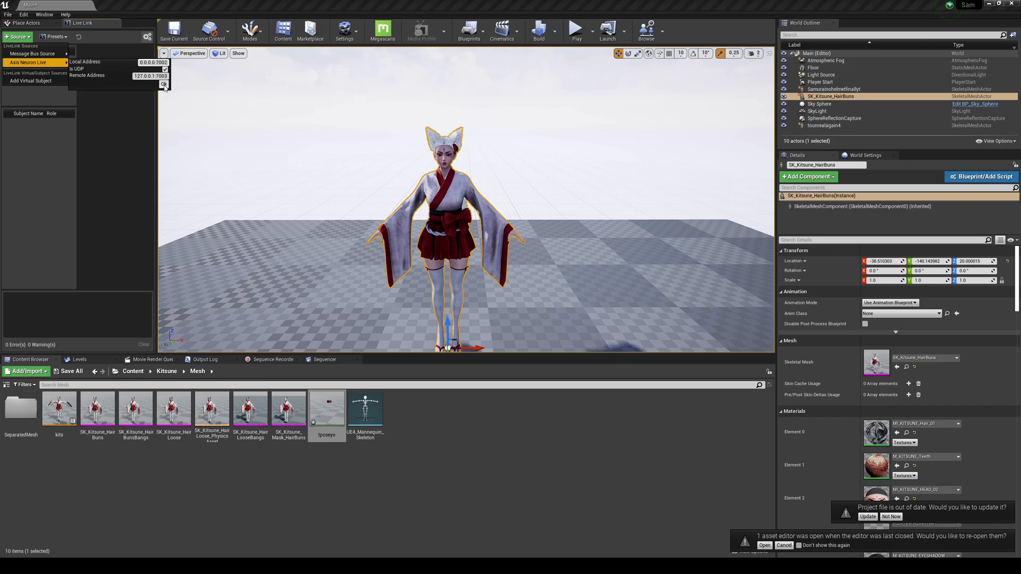
left_click(165, 85)
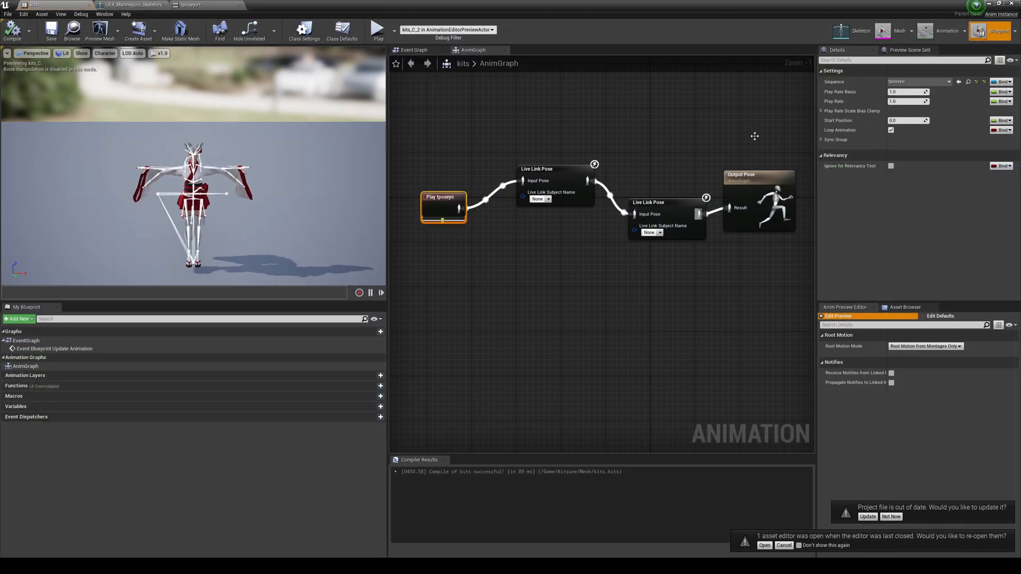
Step: Point the first Live Link Pose node at subject Char00 with UE_Mannequin_LiveLinkRemapAsset as retarget asset
left_click(555, 175)
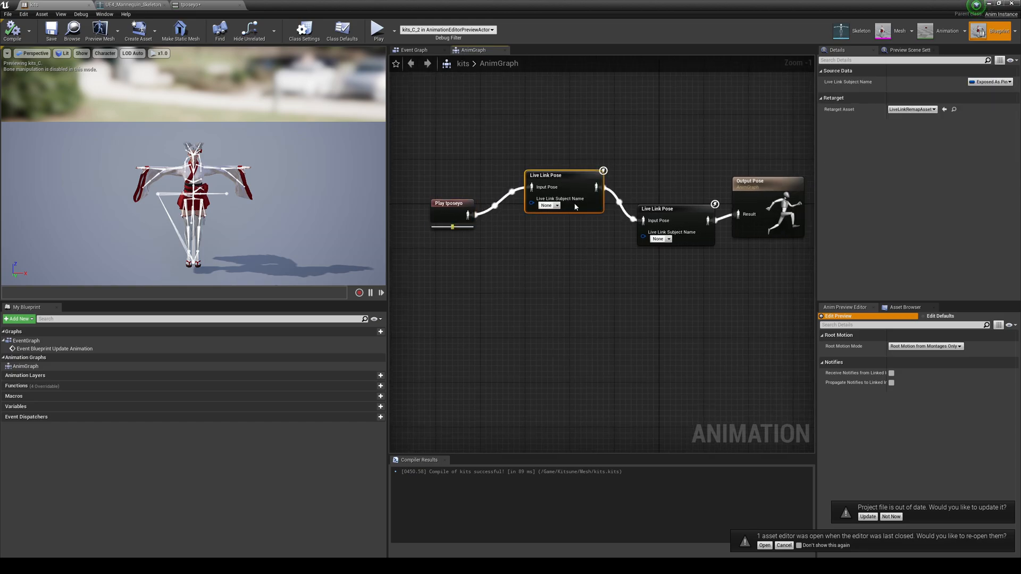
left_click(548, 205)
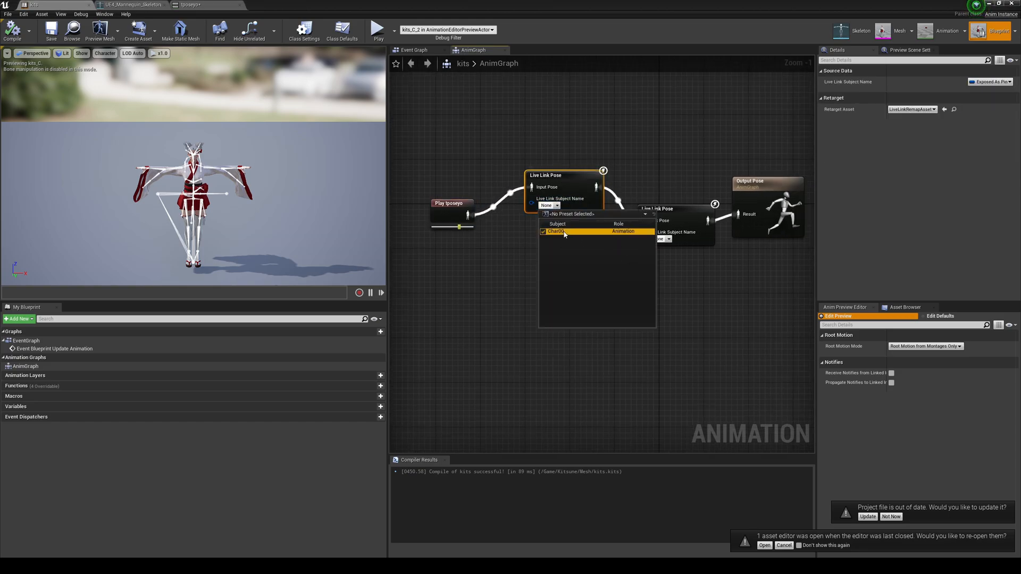
left_click(556, 231)
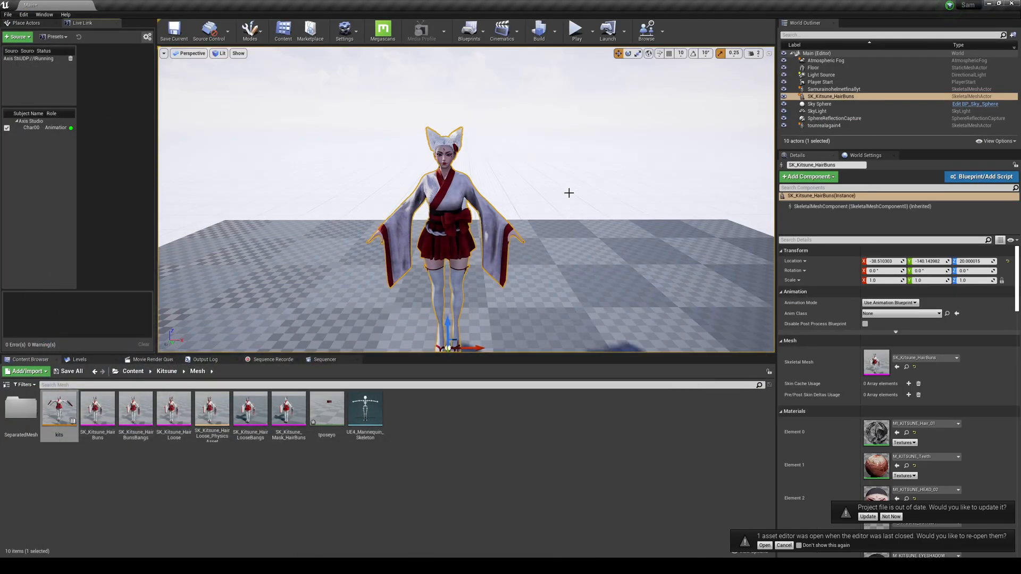
mouse_move(467, 205)
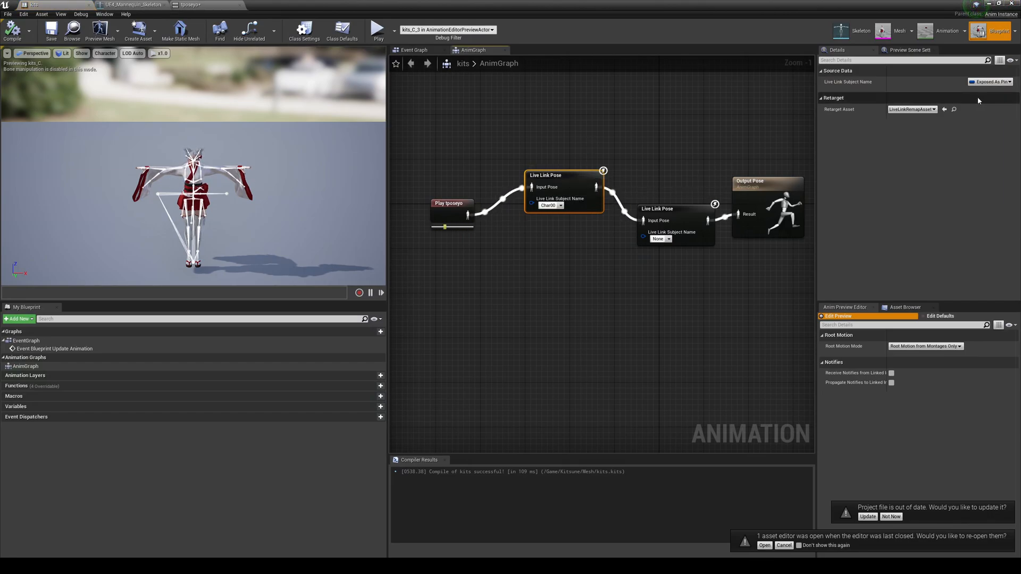
left_click(911, 108)
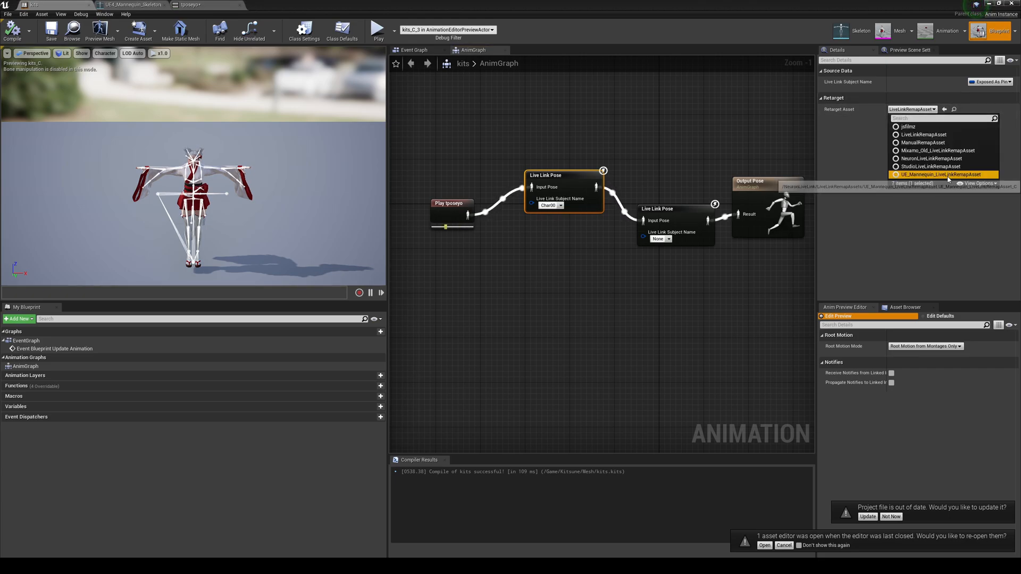
left_click(939, 174)
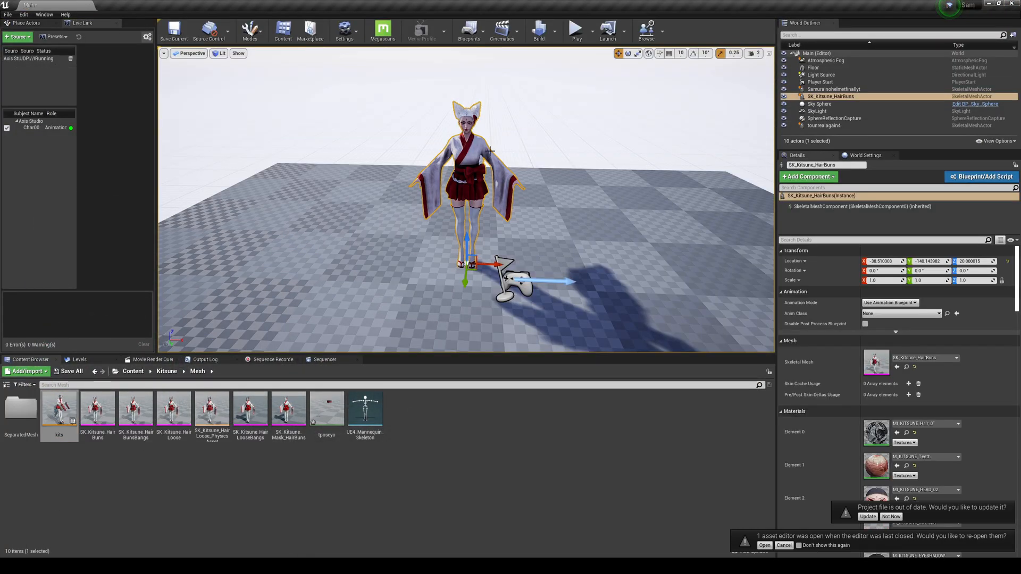
Step: Assign the kits Anim Class to Kitsune and add a Live Link Skeletal Animation component
left_click(946, 312)
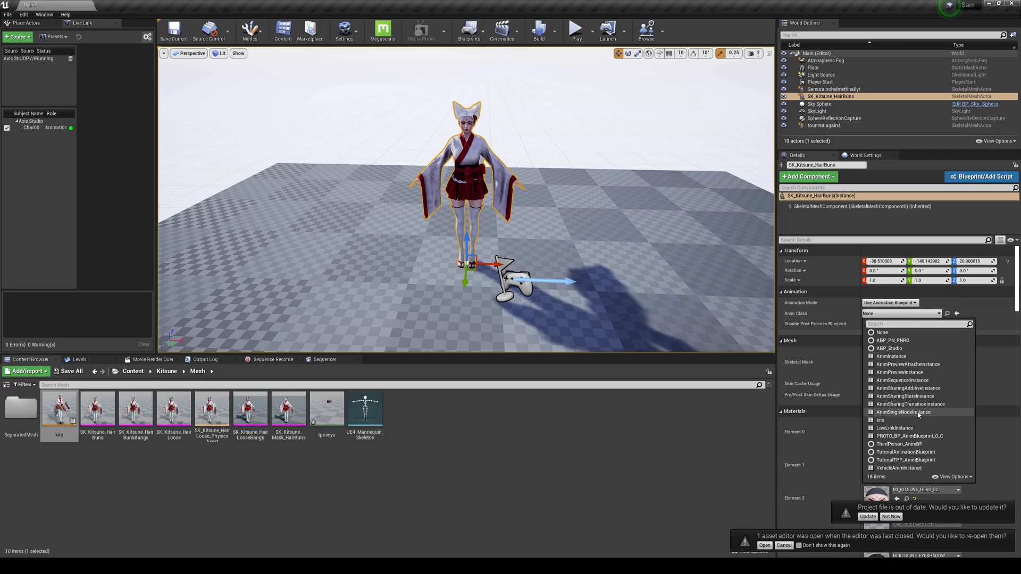
left_click(880, 419)
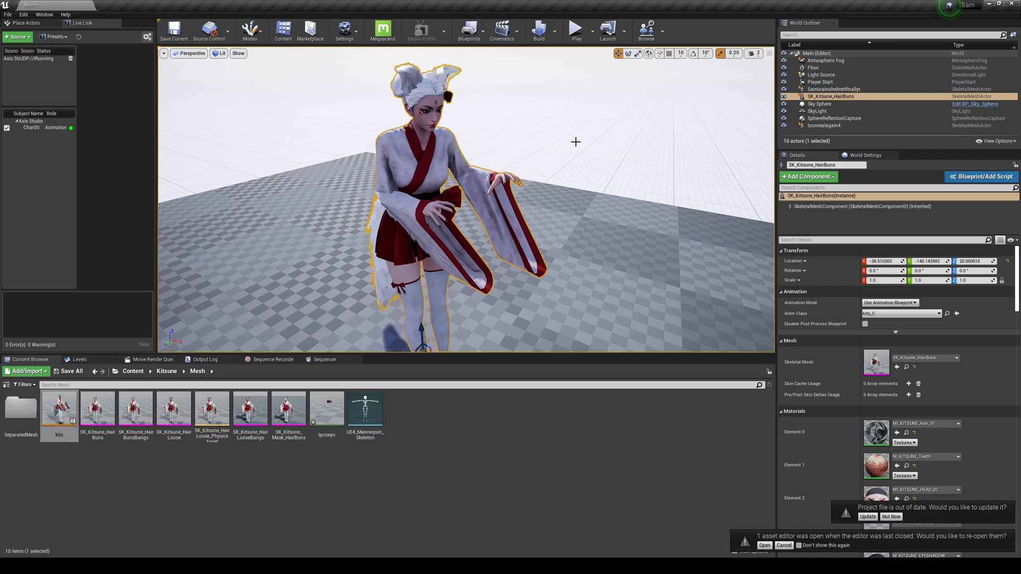
left_click(807, 176)
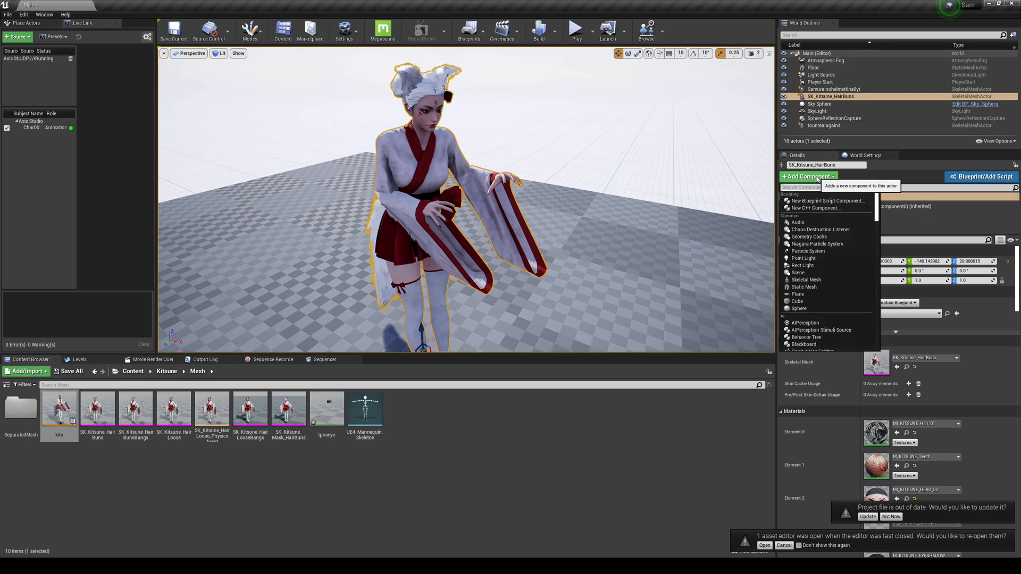
type("live")
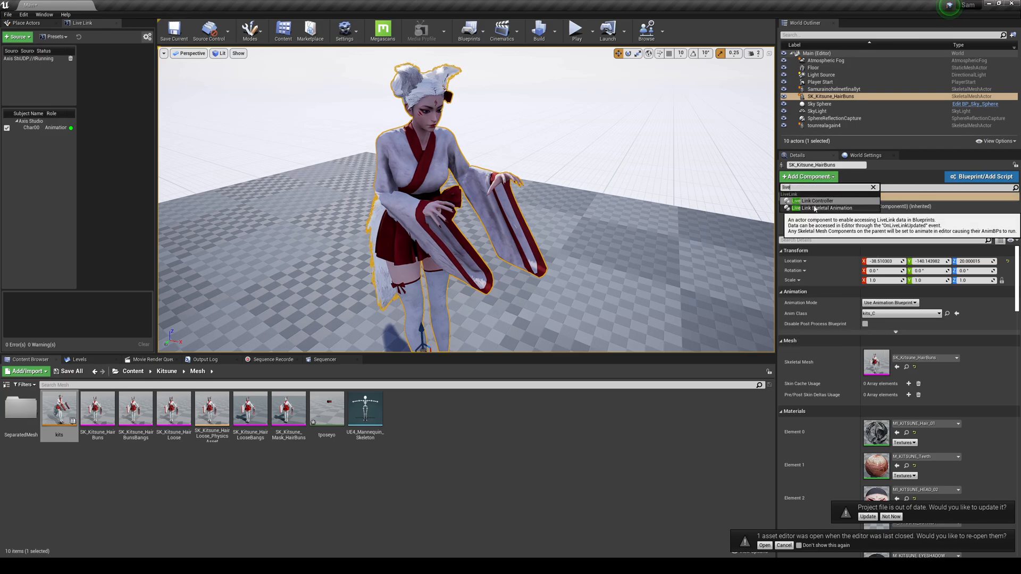
left_click(806, 201)
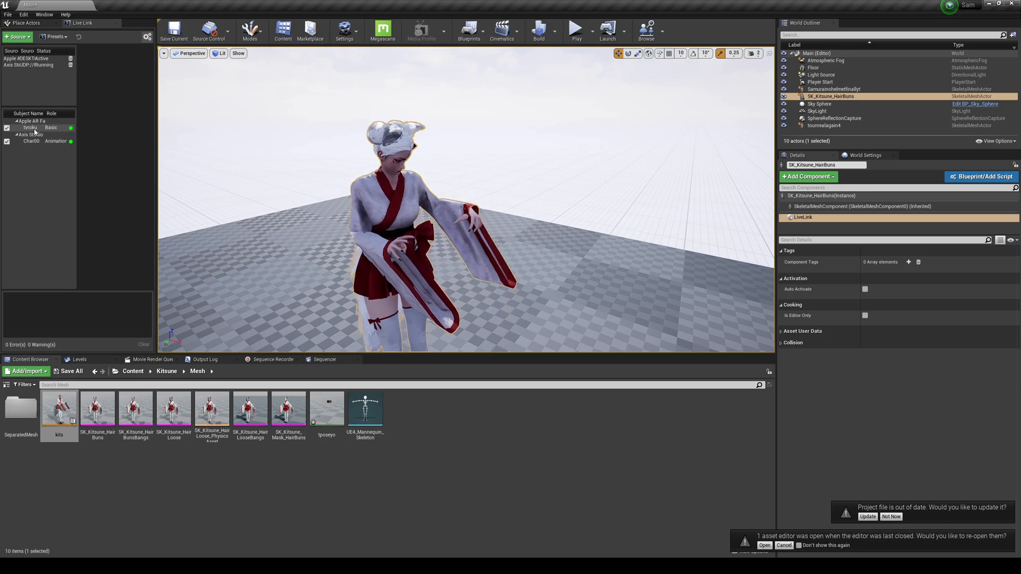
Step: Set the second Live Link Pose node's subject to the Apple AR face-capture subject
left_click(30, 127)
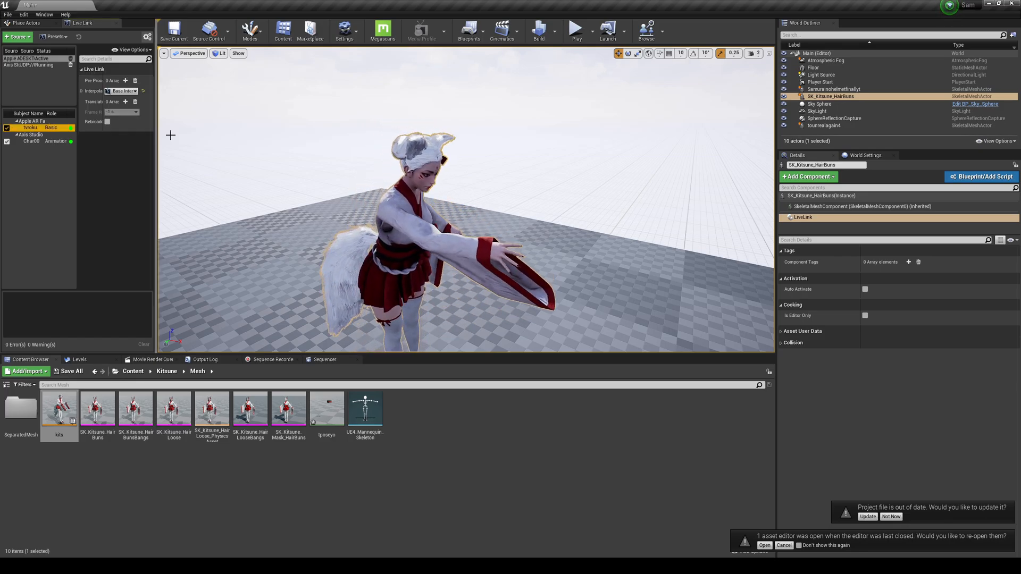
mouse_move(58, 408)
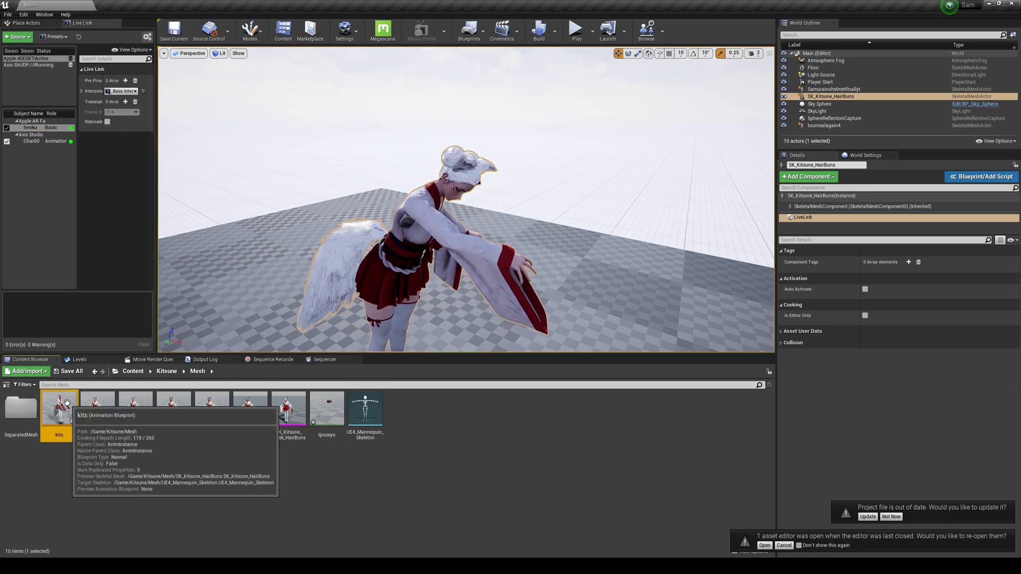
double_click(57, 408)
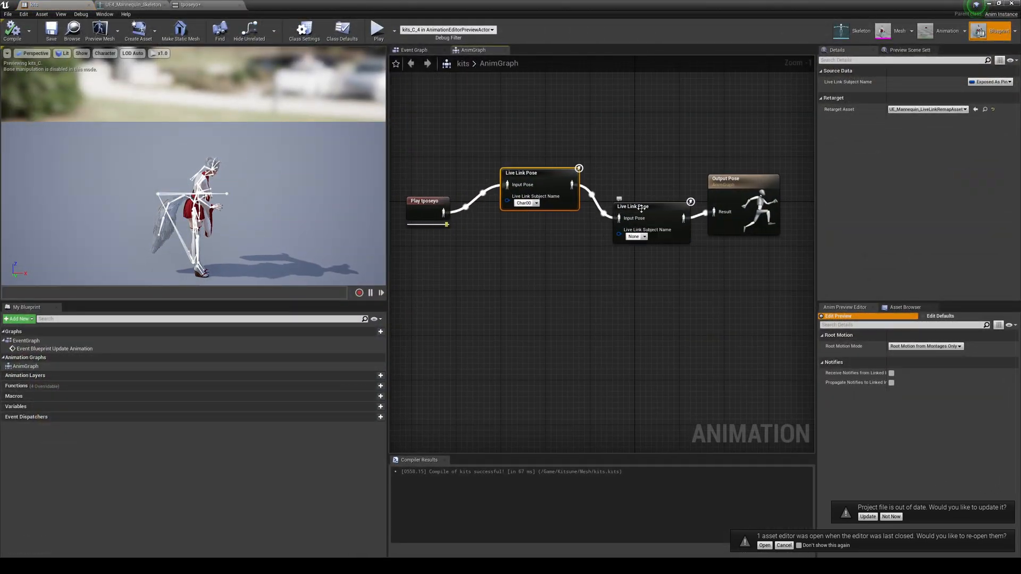
left_click(634, 236)
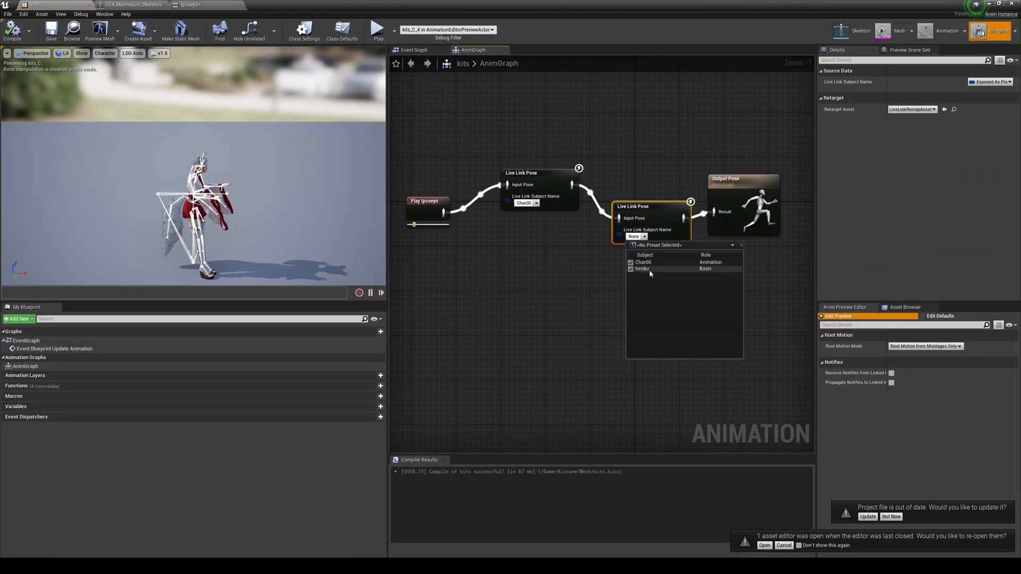
left_click(642, 269)
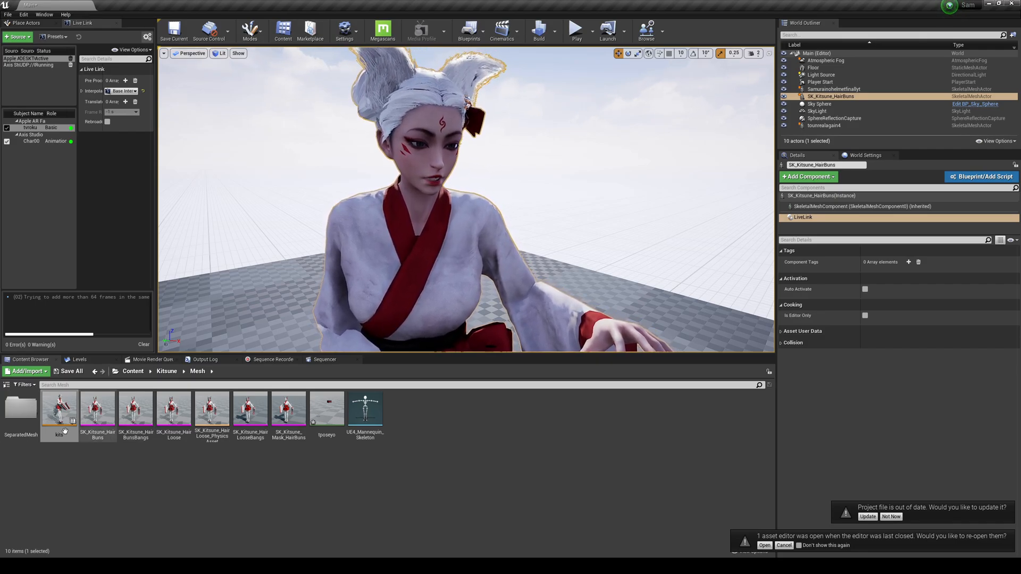
Step: Glance at the SK_Kitsune_HairBuns mesh, then play the level with live body and face capture
left_click(59, 409)
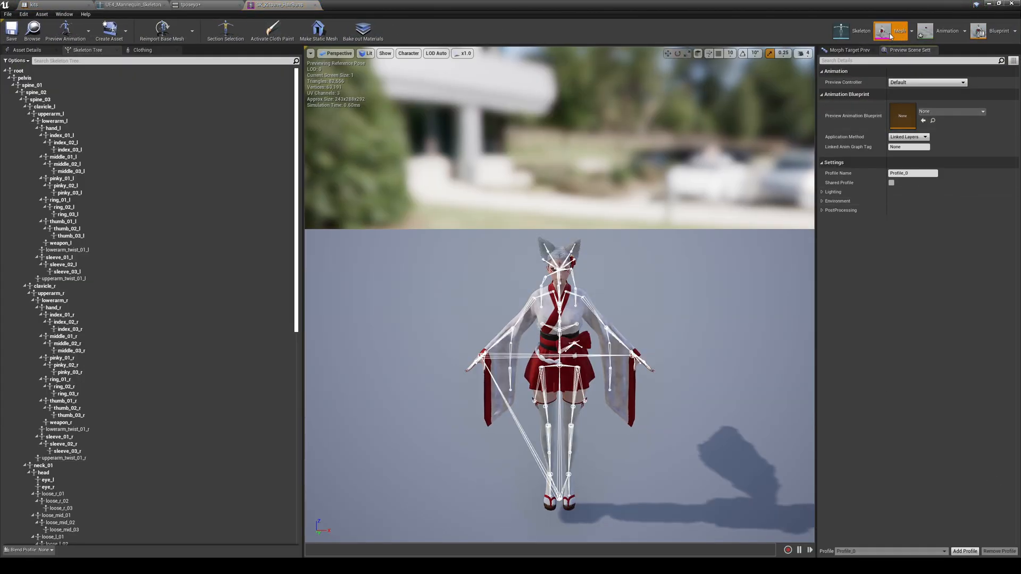
left_click(846, 50)
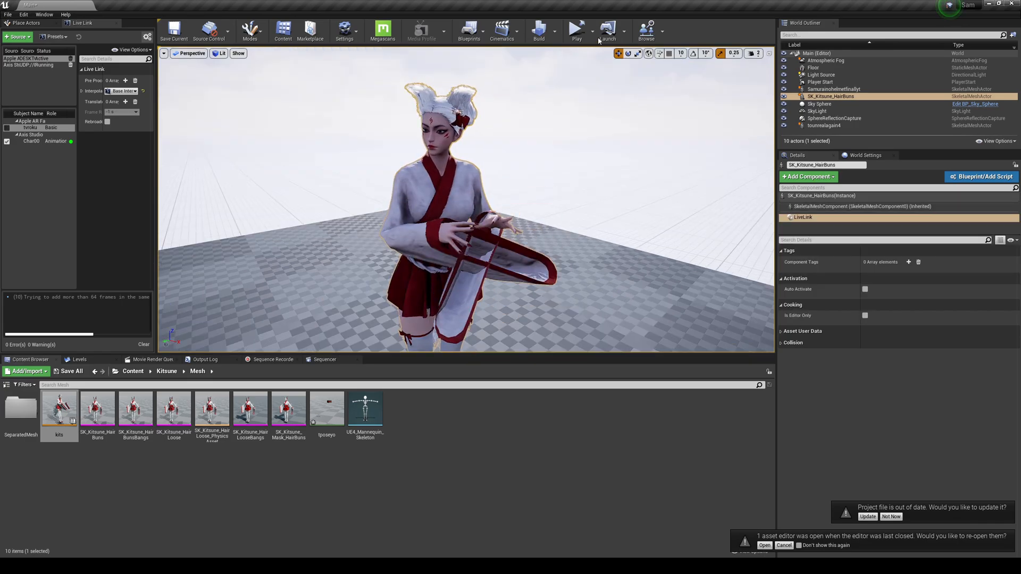
left_click(575, 30)
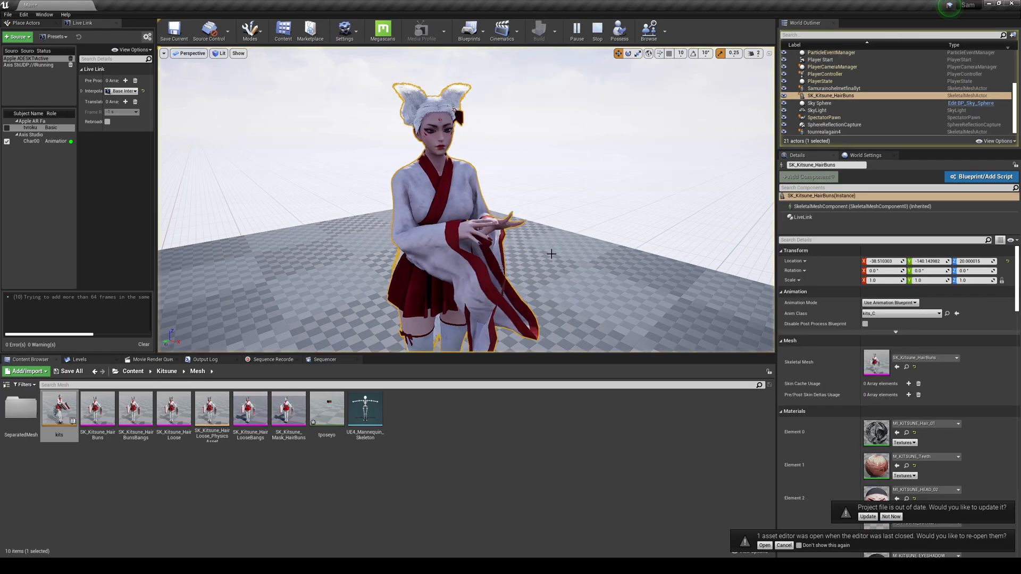